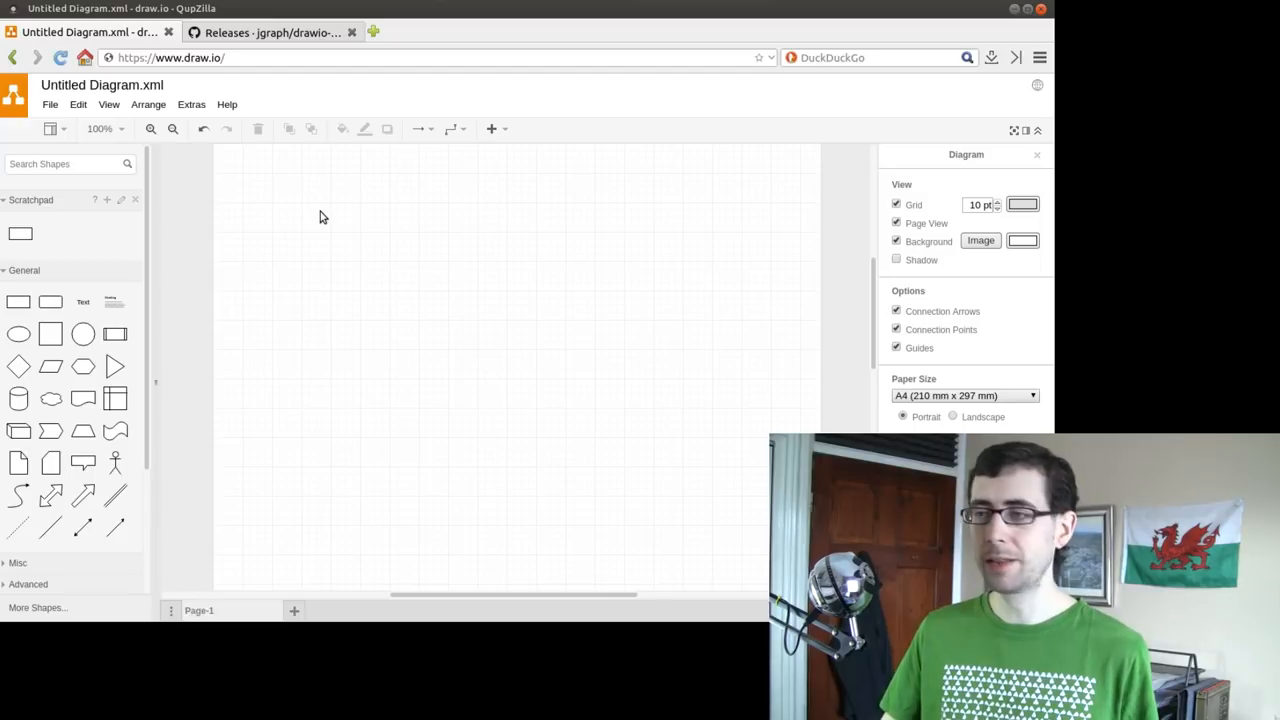
{"action": "mouse_move", "coordinate": [350, 236]}
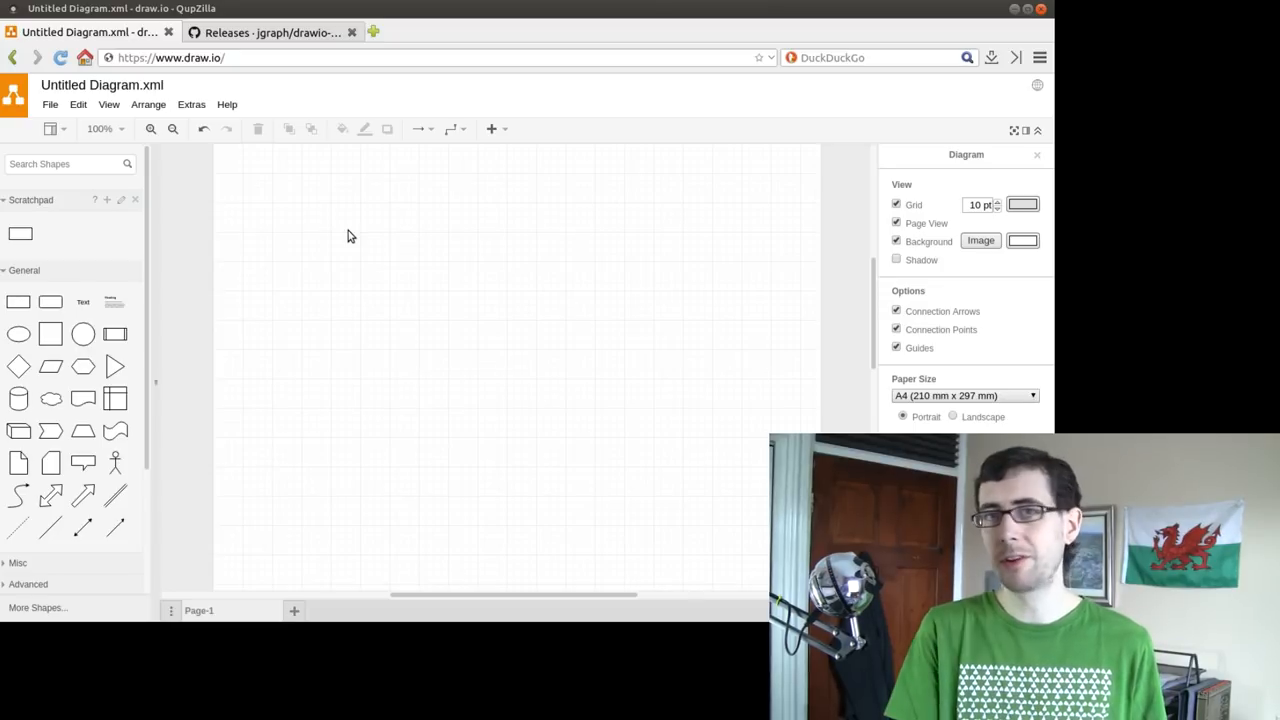
{"action": "mouse_move", "coordinate": [352, 294]}
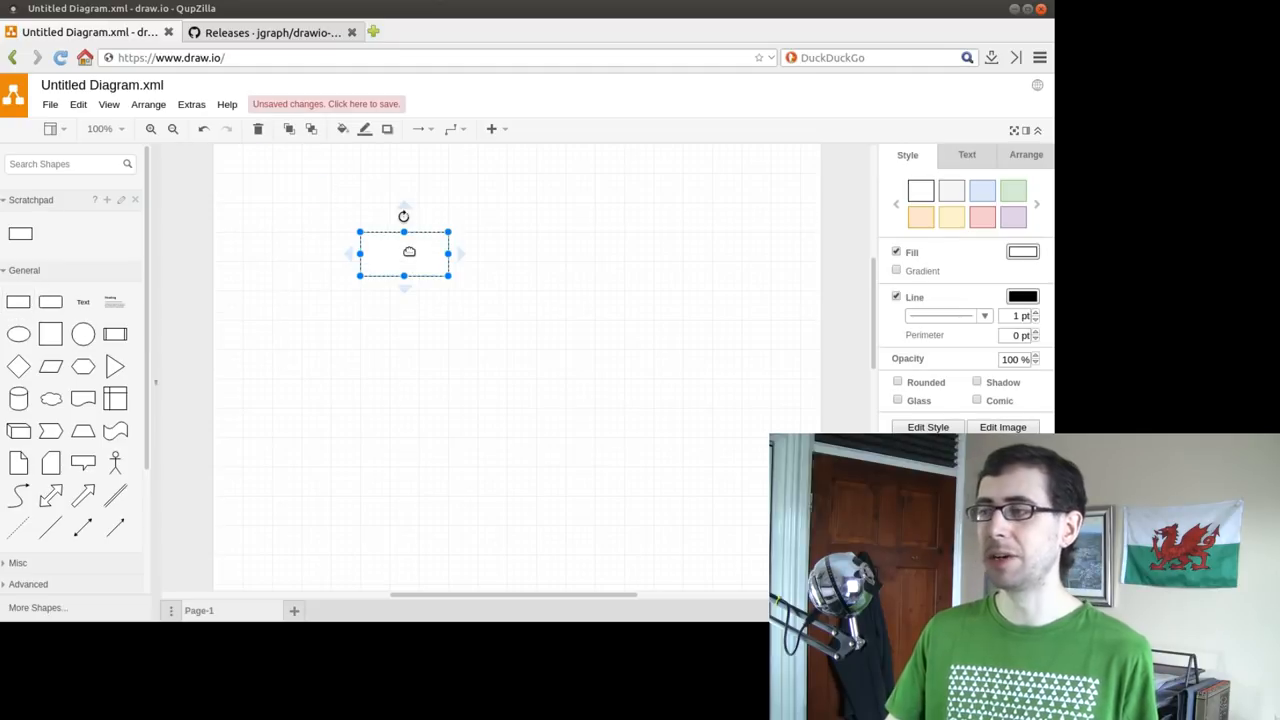
Step: Label the rectangle 'Box 1' and shift it toward the top-left of the page
{"action": "double_click", "coordinate": [408, 252]}
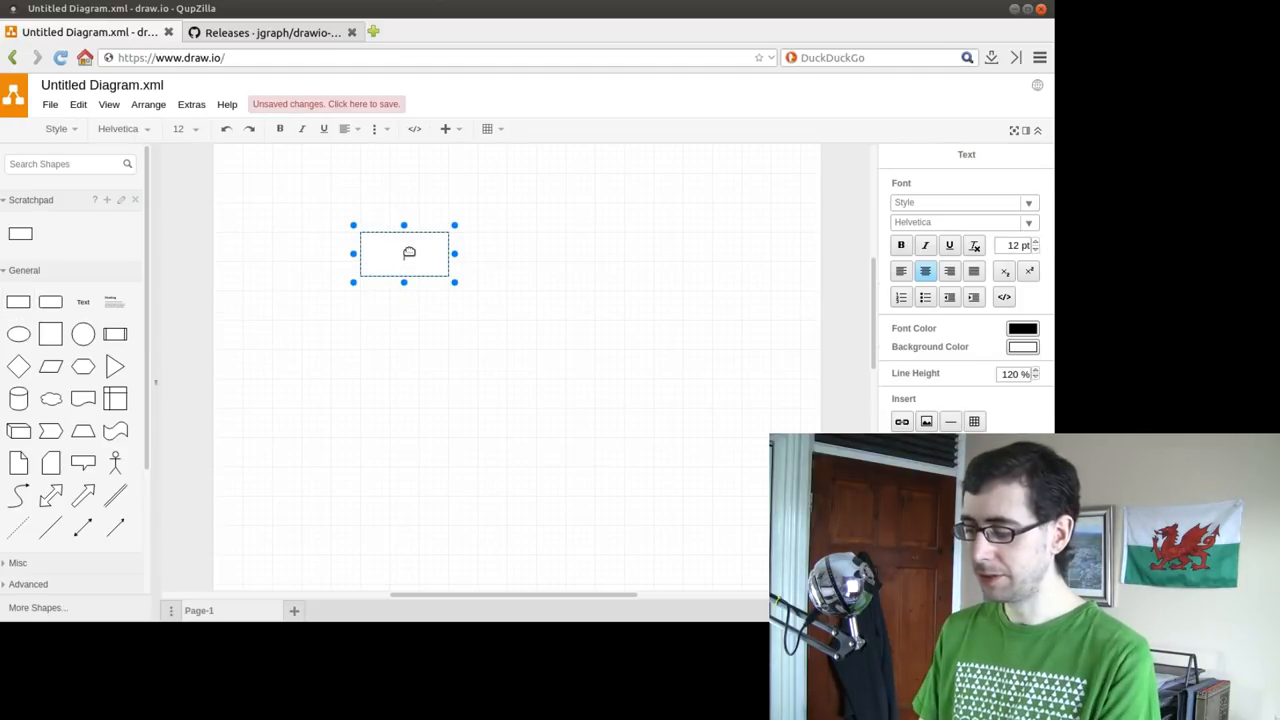
{"action": "type", "text": "Box 1"}
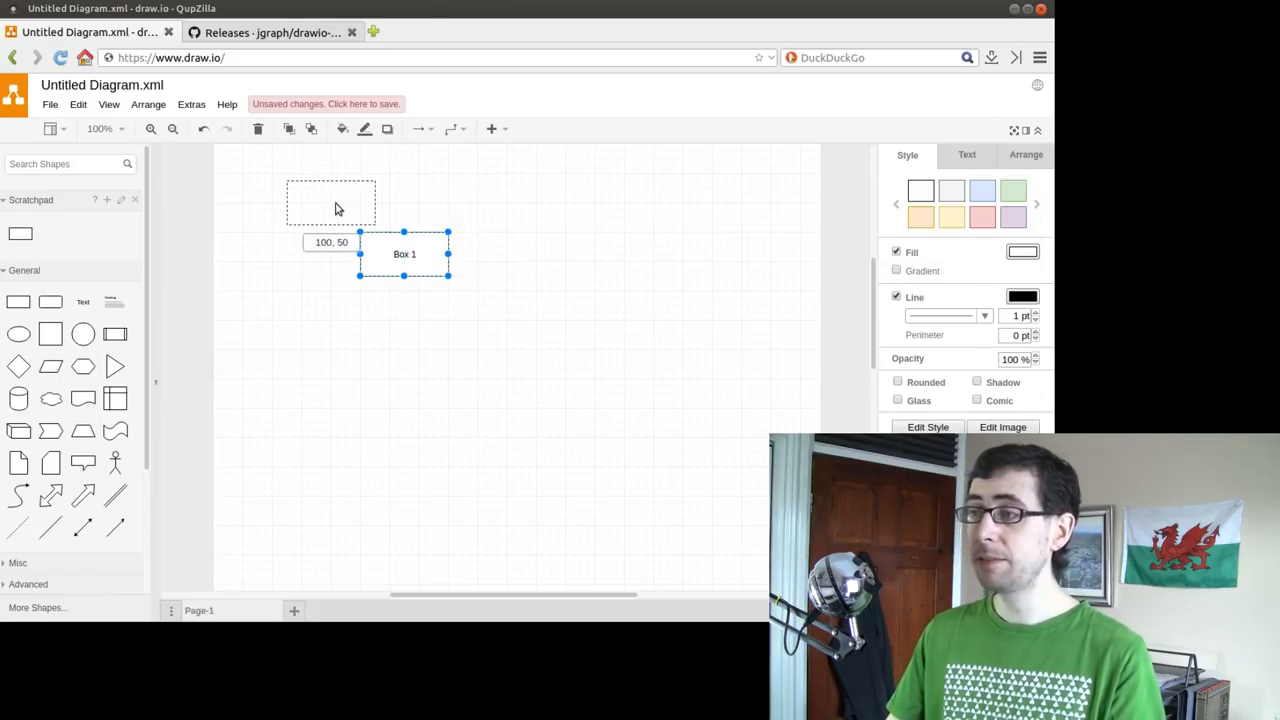
{"action": "left_click_drag", "start_coordinate": [404, 254], "coordinate": [324, 196]}
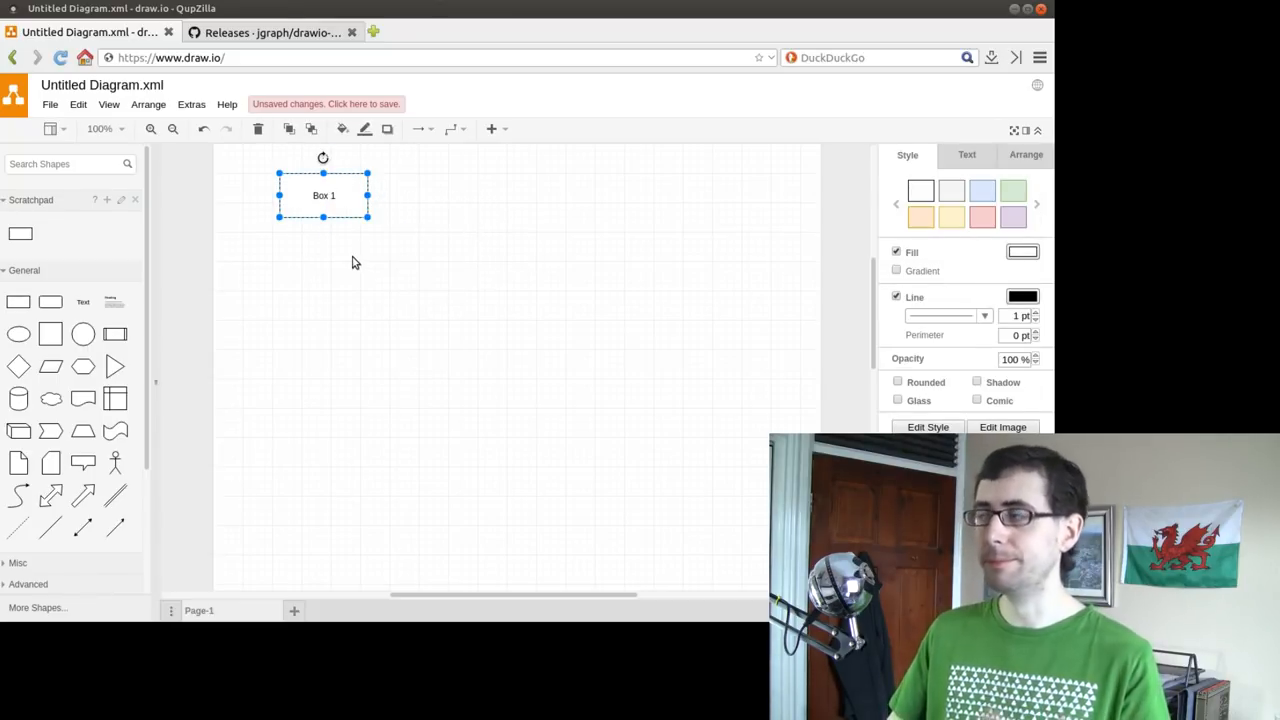
{"action": "left_click", "coordinate": [340, 230]}
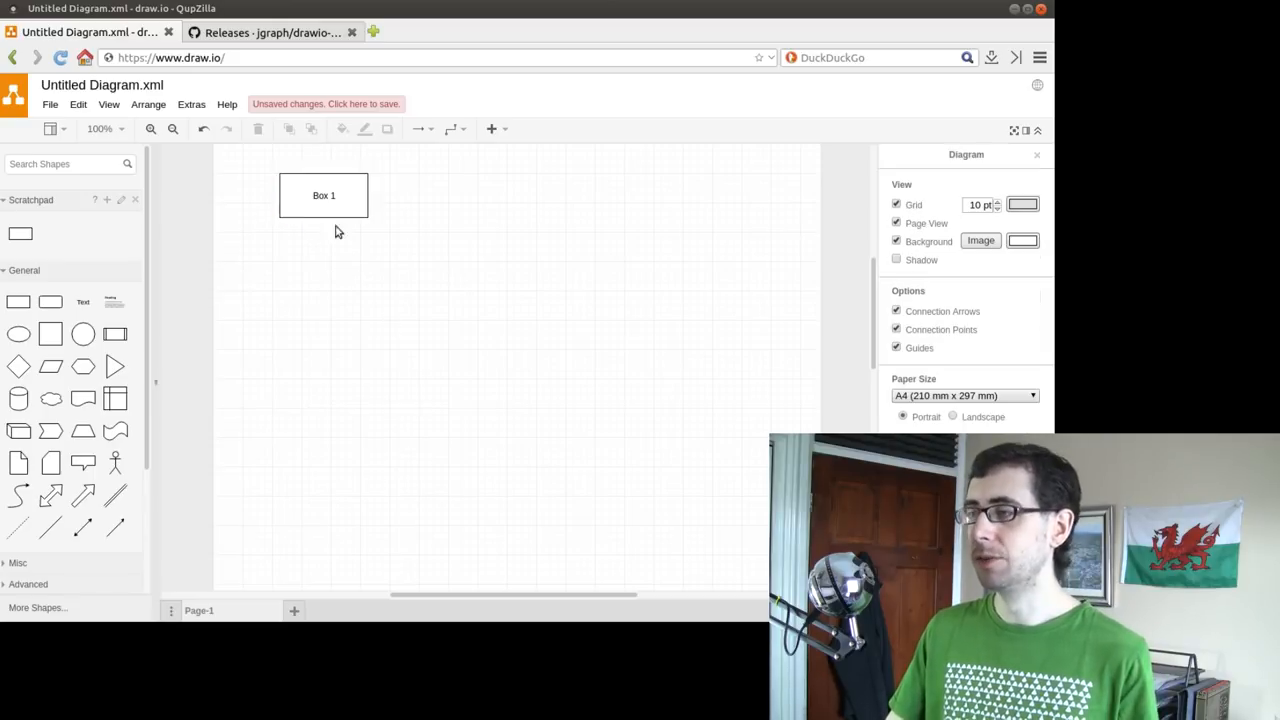
{"action": "left_click", "coordinate": [324, 196]}
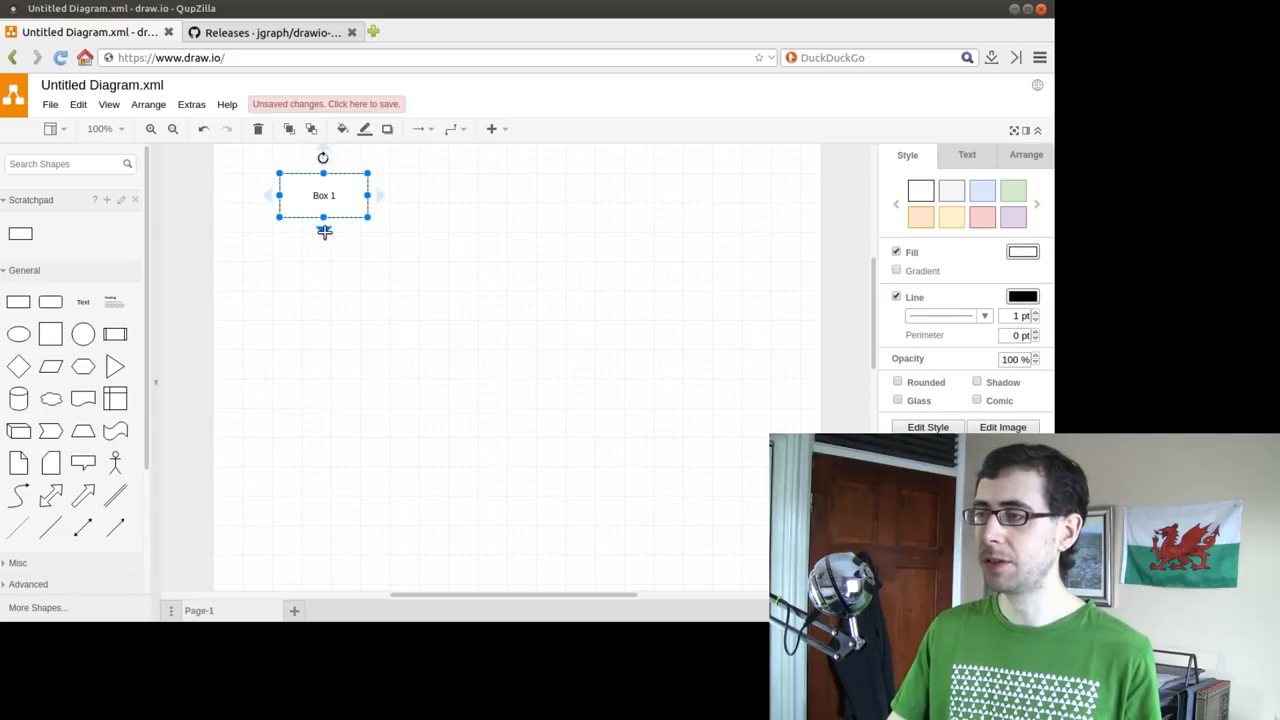
Step: Create a connected copy beneath Box 1 and label it 'Box 2'
{"action": "left_click_drag", "start_coordinate": [324, 216], "coordinate": [324, 298]}
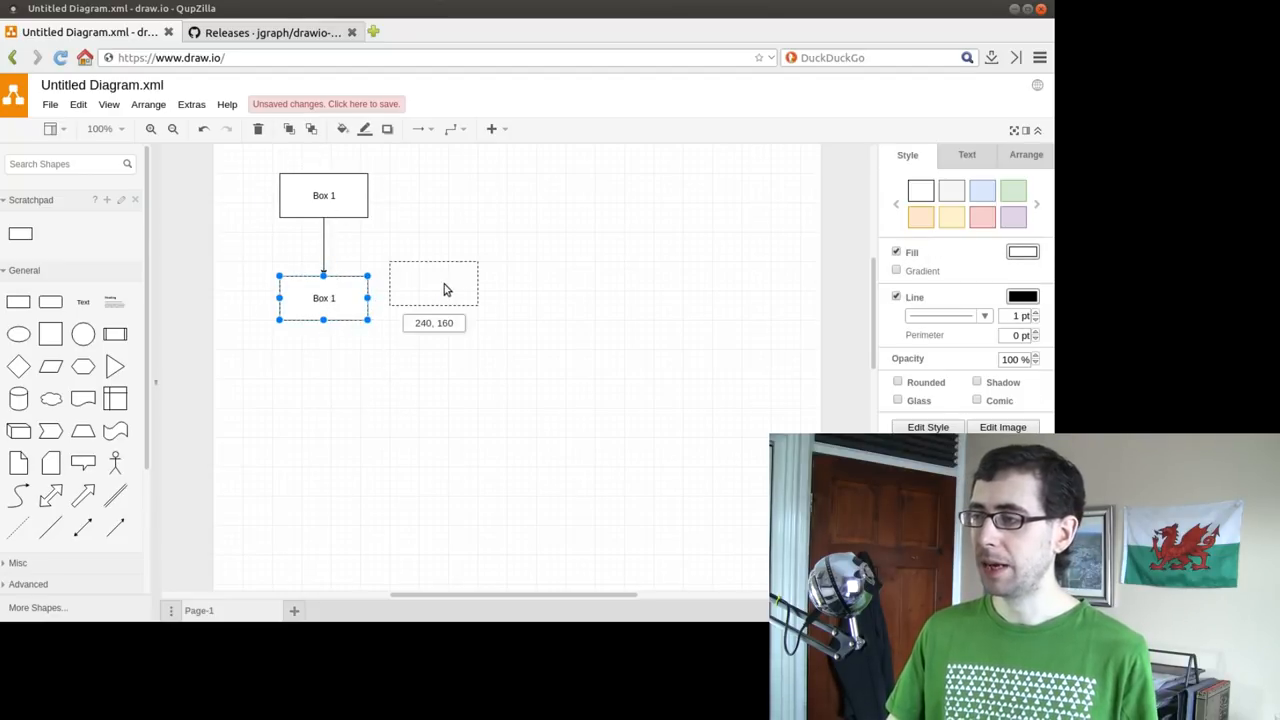
{"action": "left_click_drag", "start_coordinate": [324, 298], "coordinate": [432, 284]}
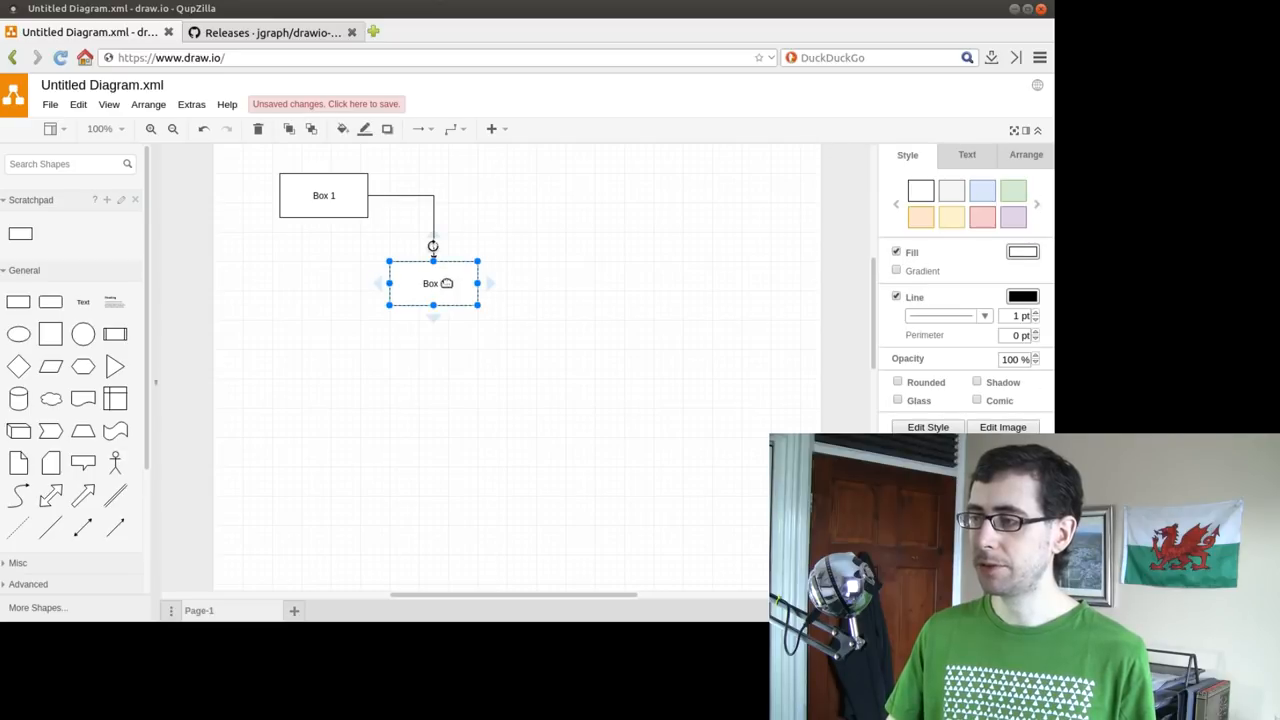
{"action": "left_click_drag", "start_coordinate": [432, 284], "coordinate": [288, 392]}
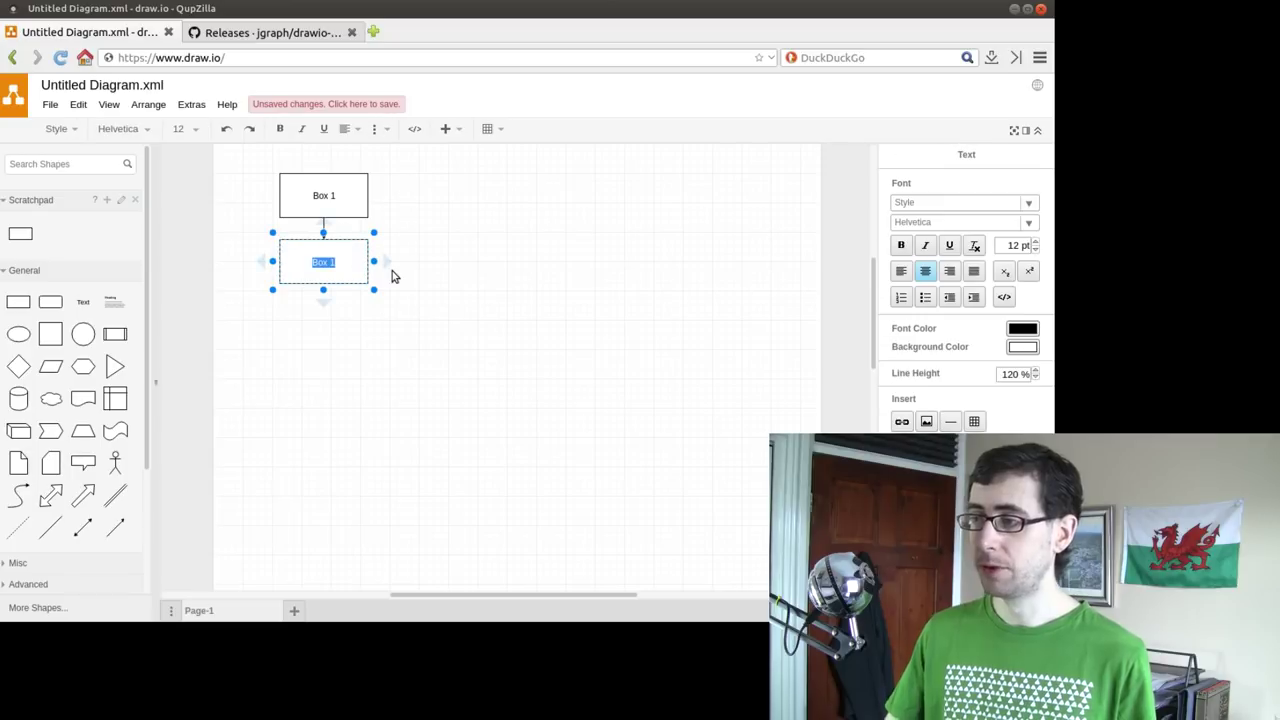
{"action": "type", "text": "Box 2"}
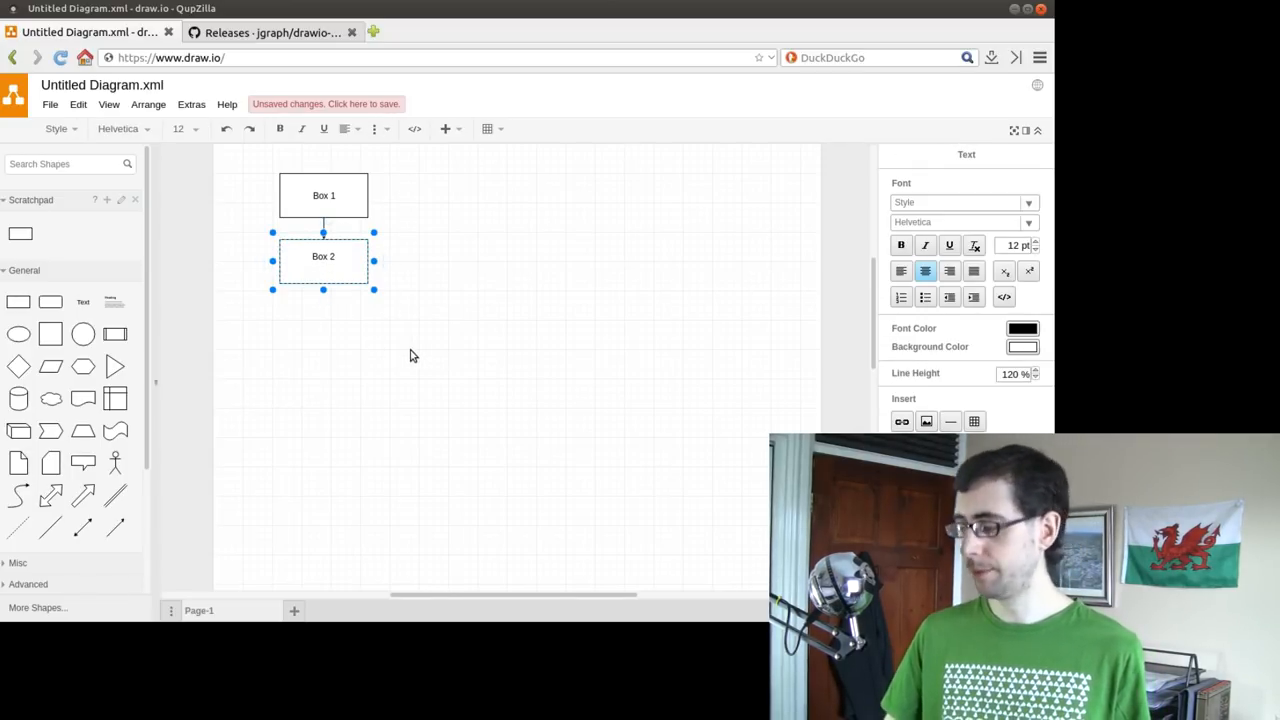
{"action": "left_click", "coordinate": [410, 356]}
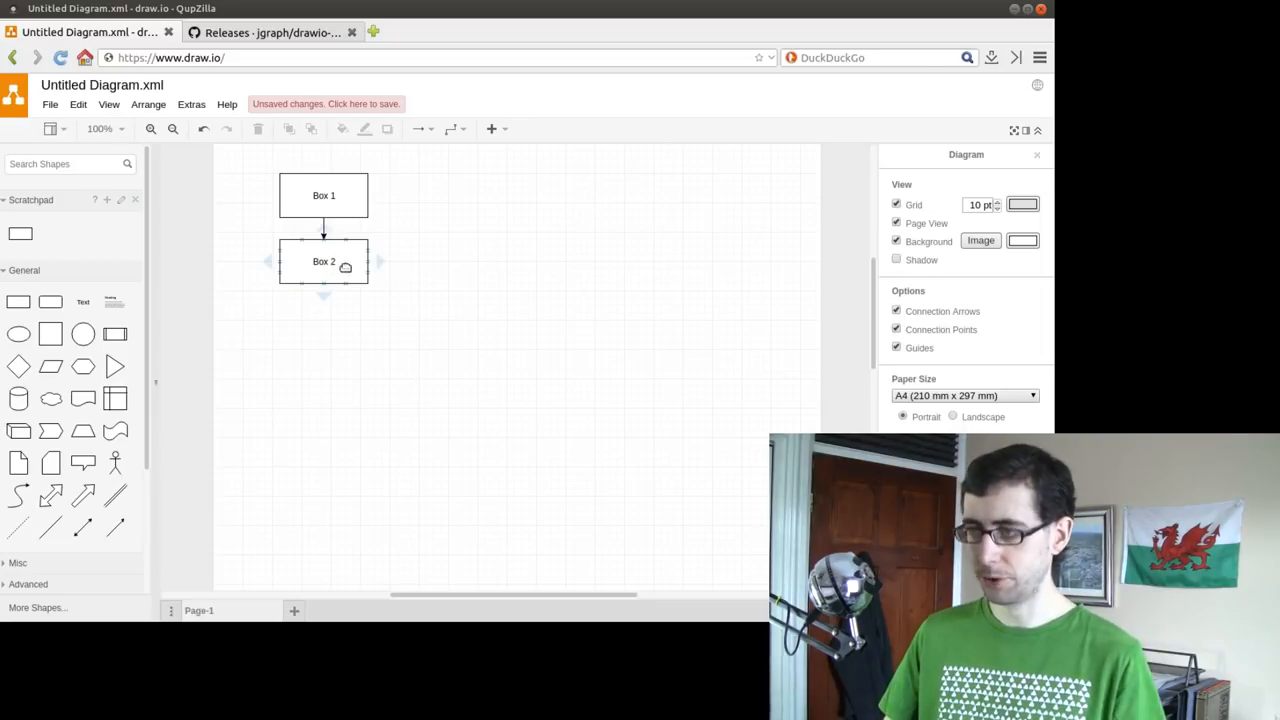
Step: Add a triangle from the General palette and place it to the right of Box 1
{"action": "left_click", "coordinate": [198, 356]}
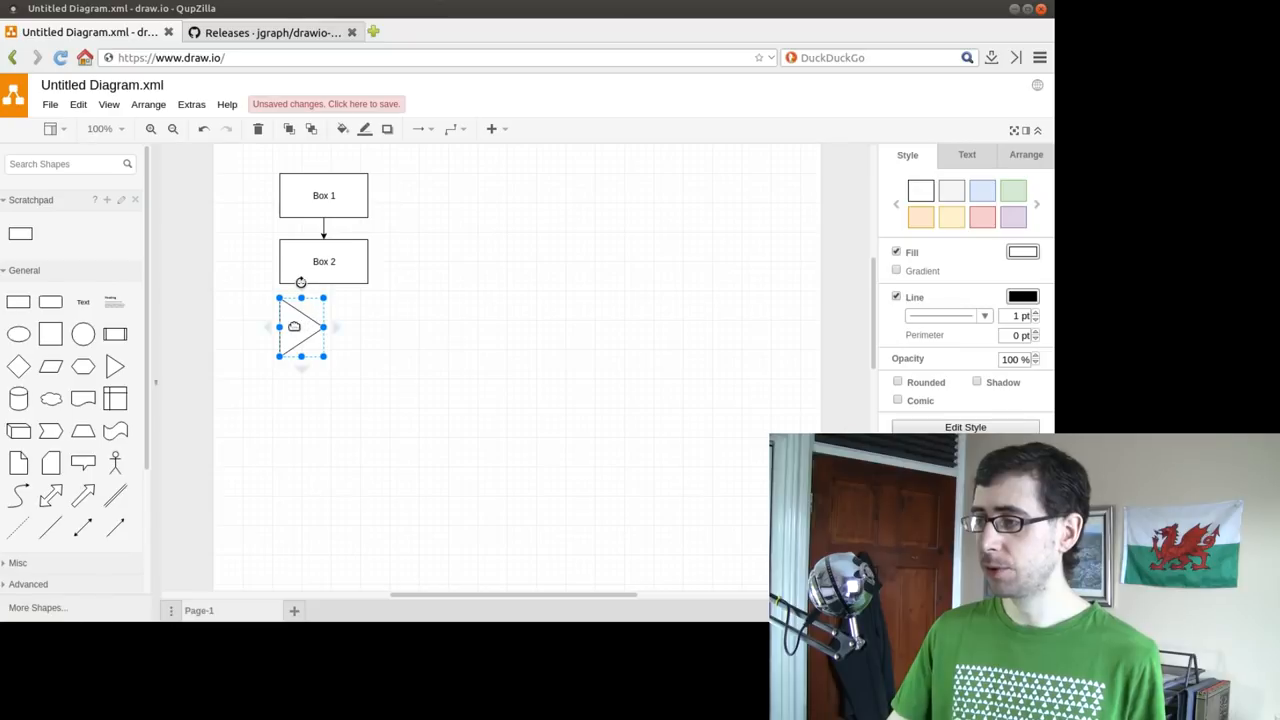
{"action": "left_click_drag", "start_coordinate": [300, 326], "coordinate": [404, 216]}
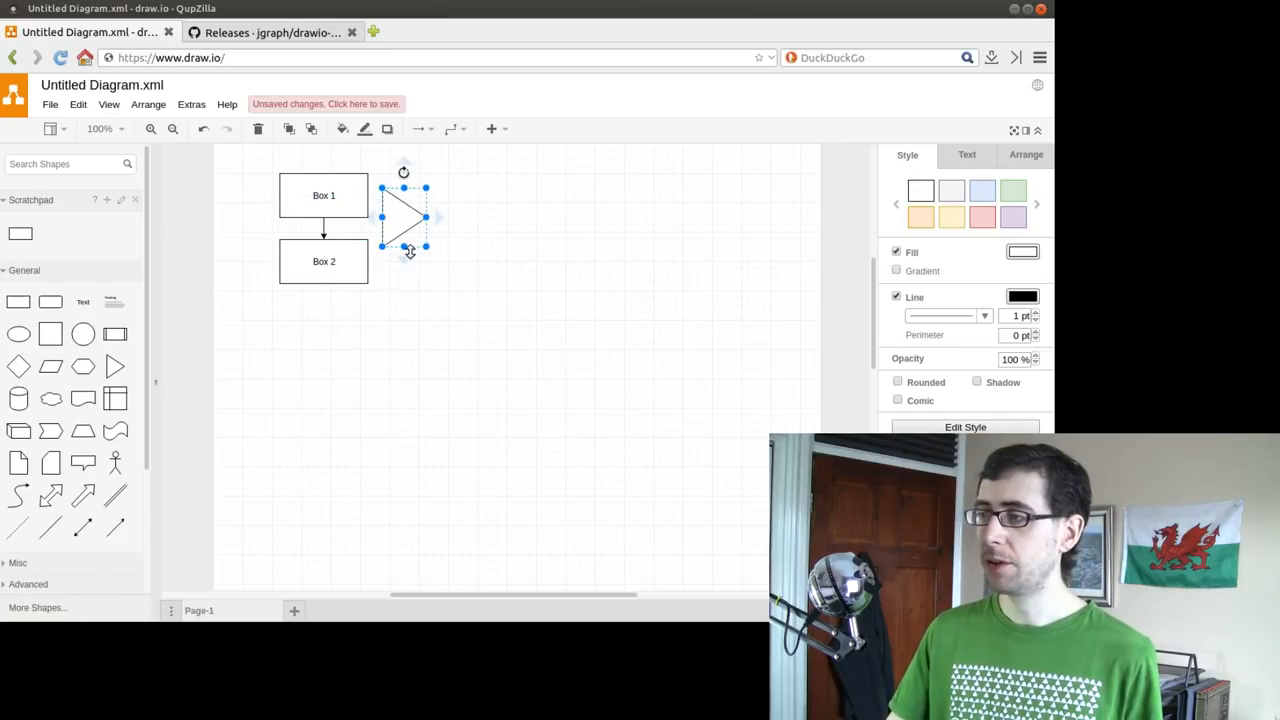
{"action": "left_click", "coordinate": [418, 320]}
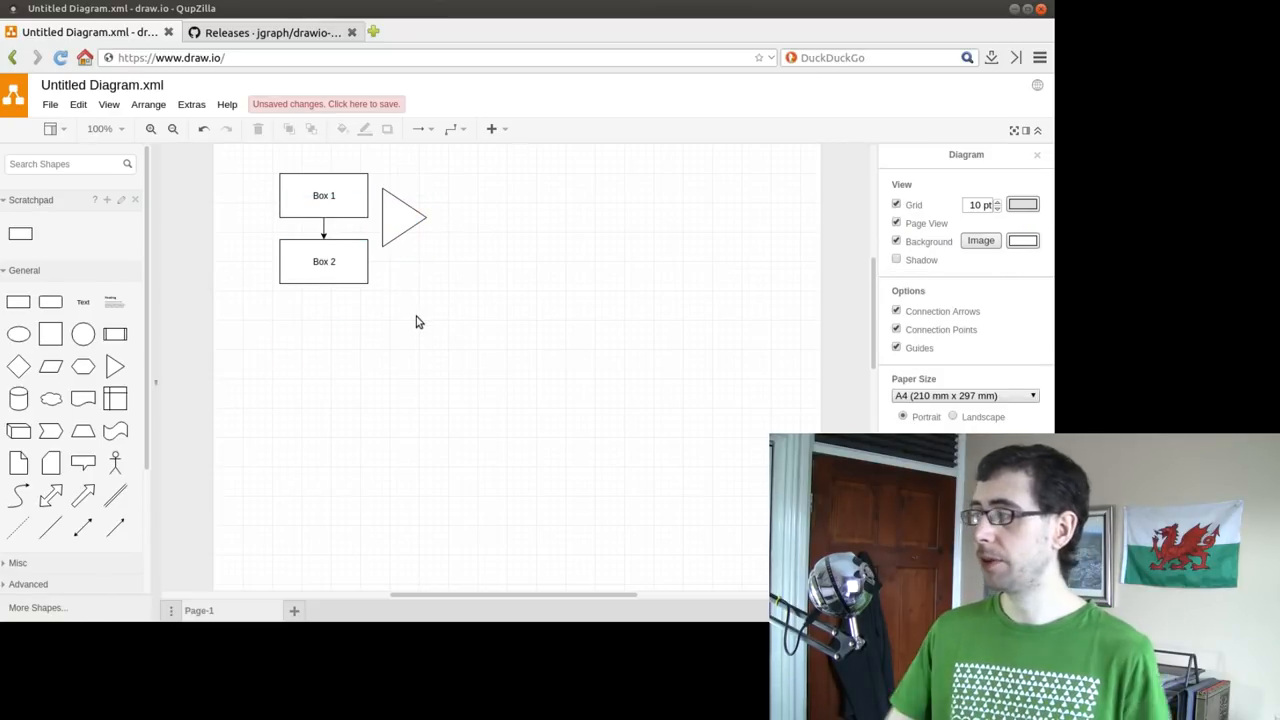
{"action": "mouse_move", "coordinate": [468, 264]}
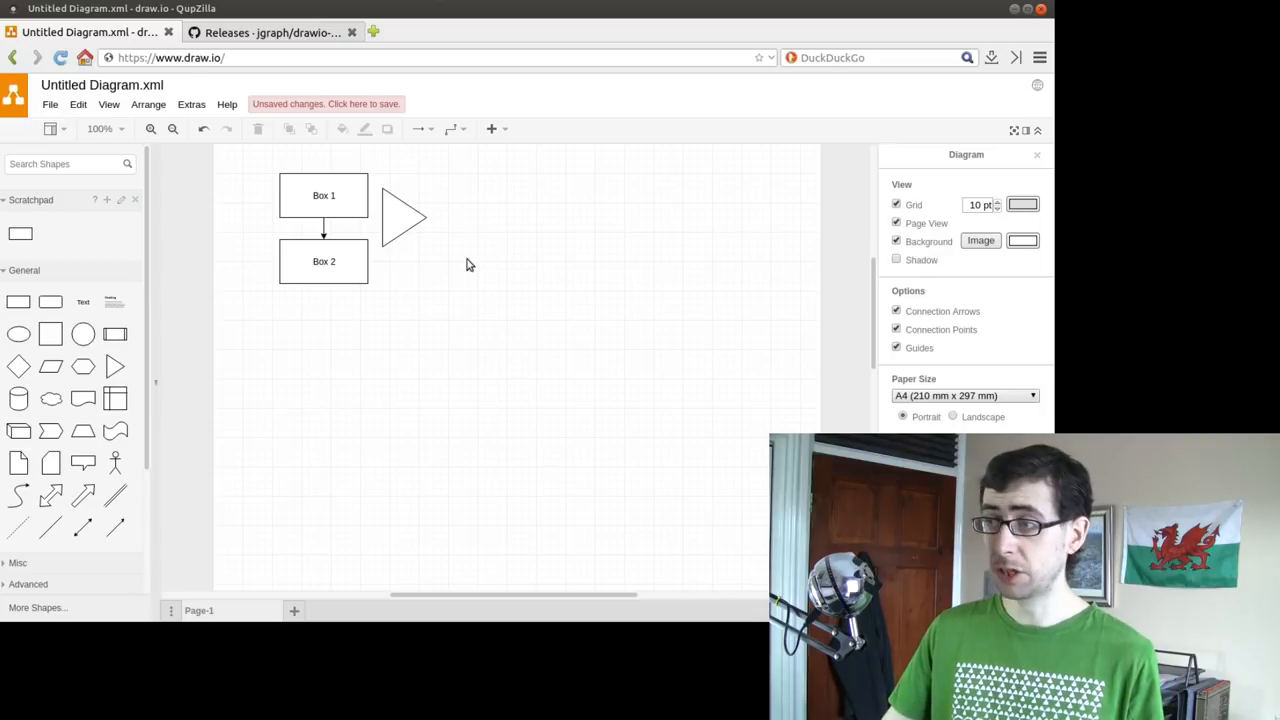
{"action": "left_click", "coordinate": [50, 104]}
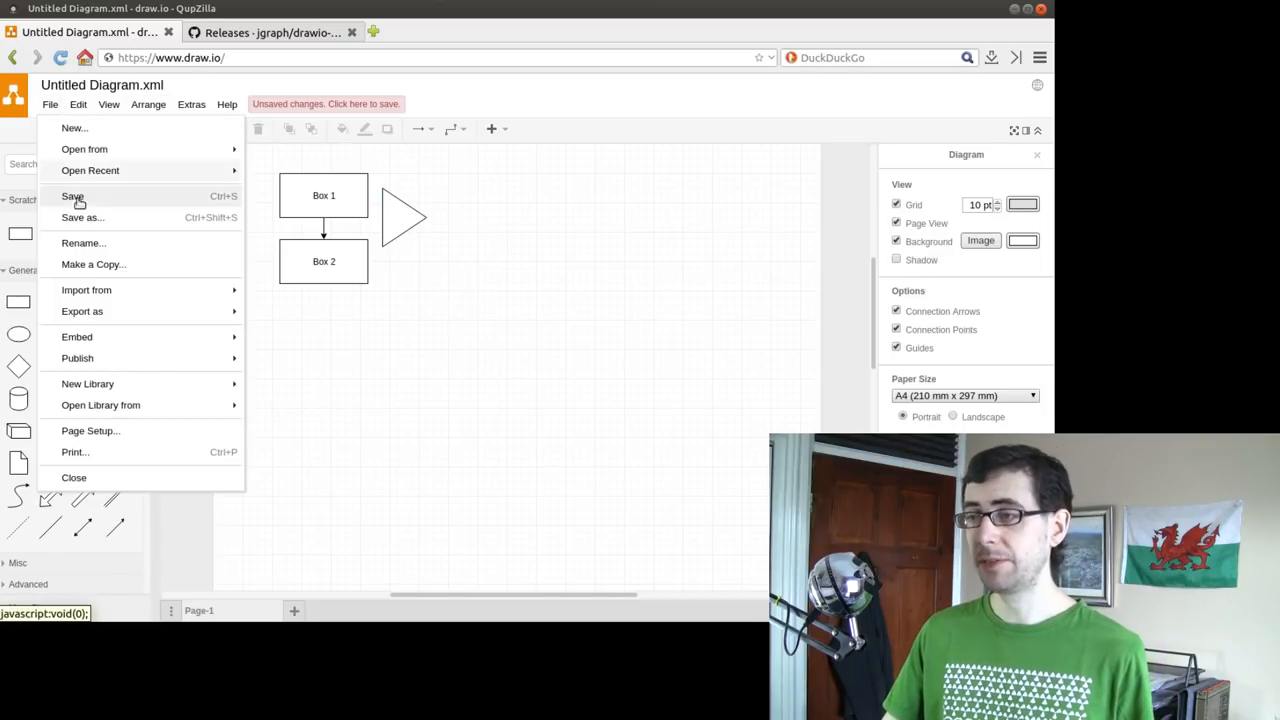
{"action": "left_click", "coordinate": [80, 216]}
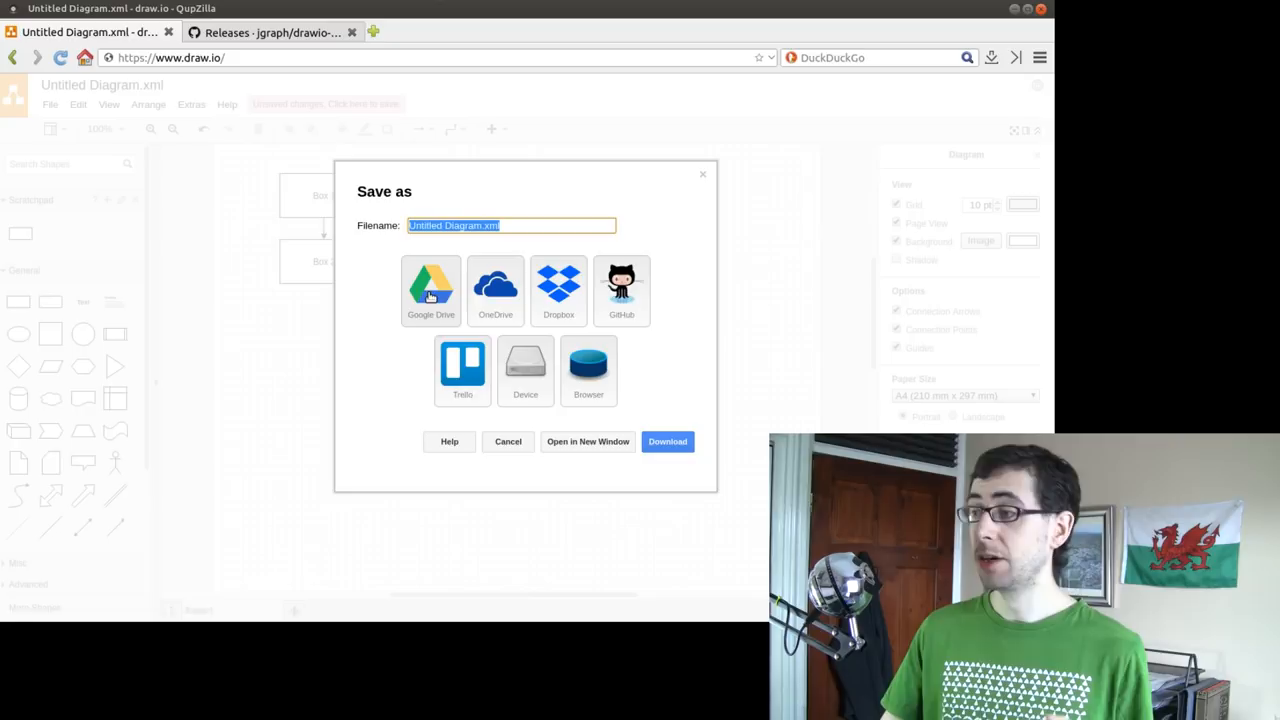
{"action": "mouse_move", "coordinate": [558, 316]}
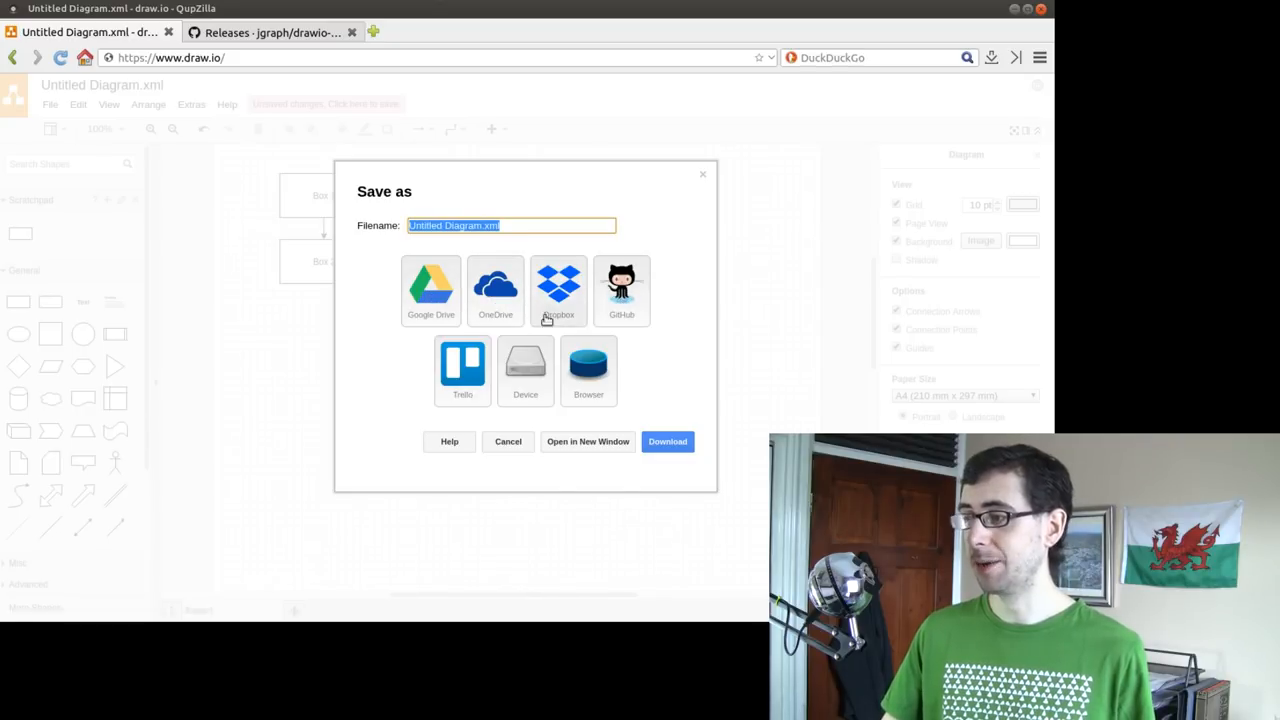
{"action": "mouse_move", "coordinate": [612, 390]}
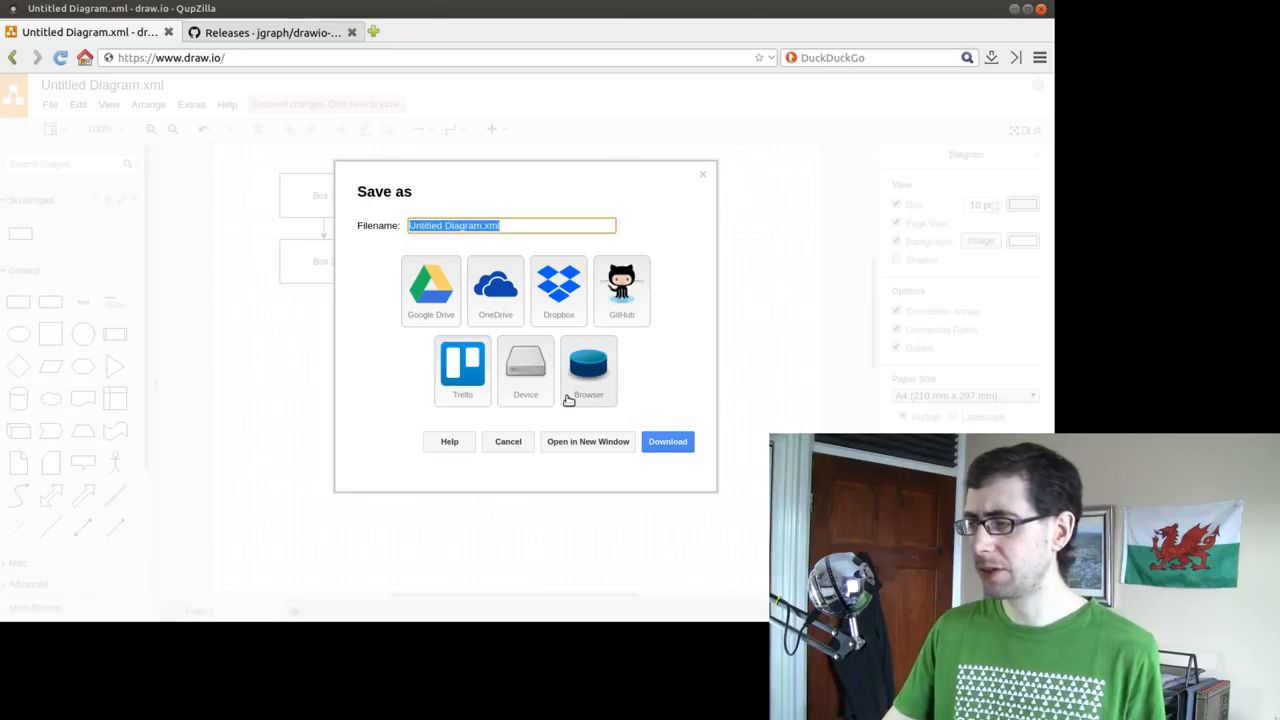
{"action": "left_click", "coordinate": [508, 442]}
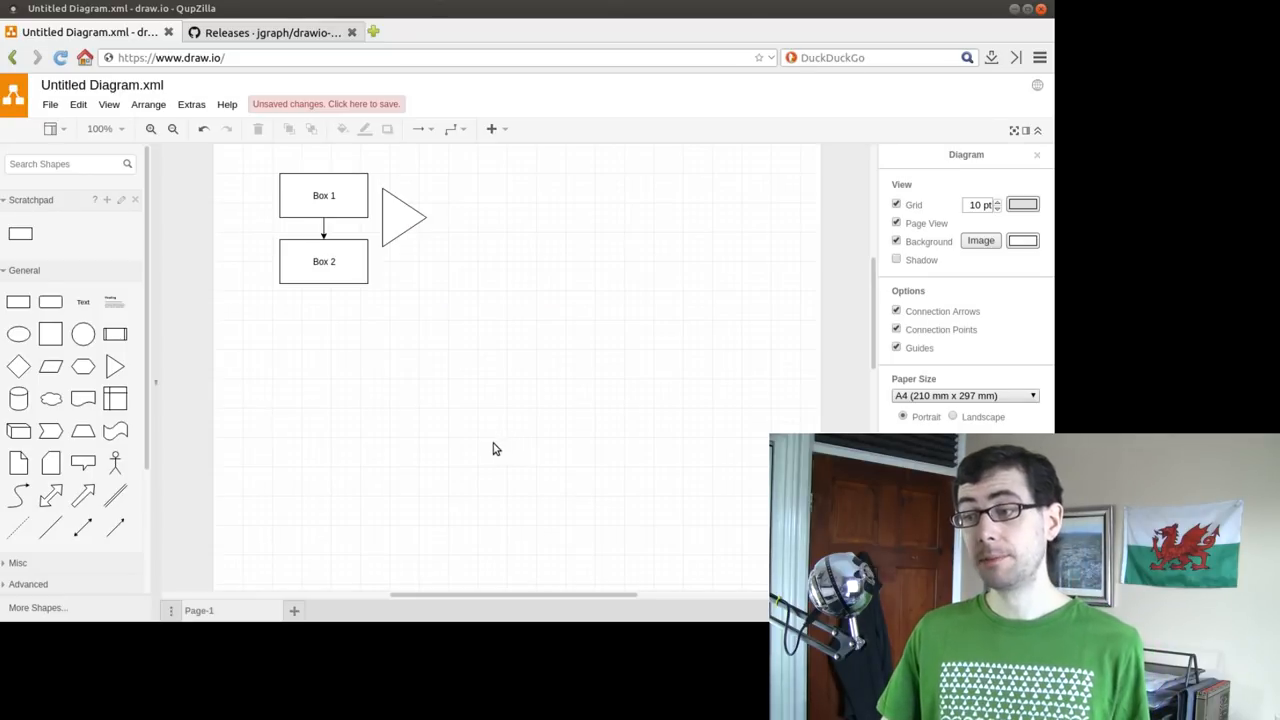
{"action": "mouse_move", "coordinate": [484, 408]}
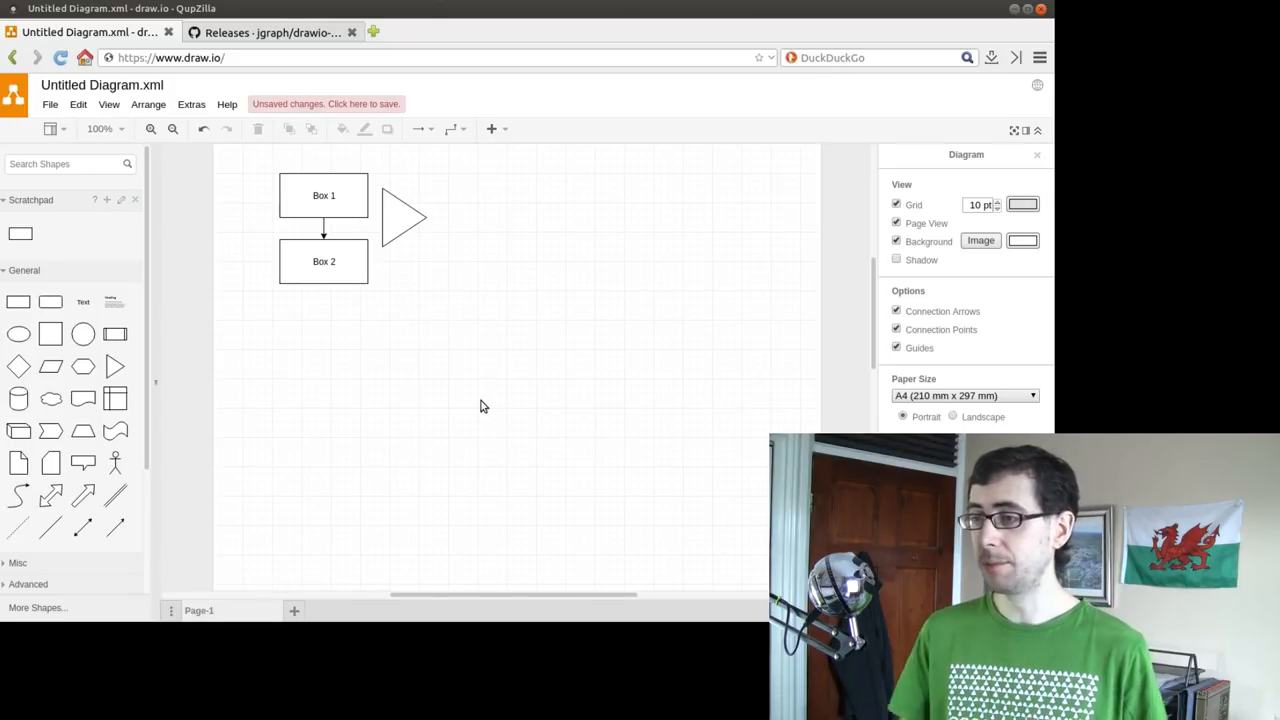
{"action": "mouse_move", "coordinate": [84, 300]}
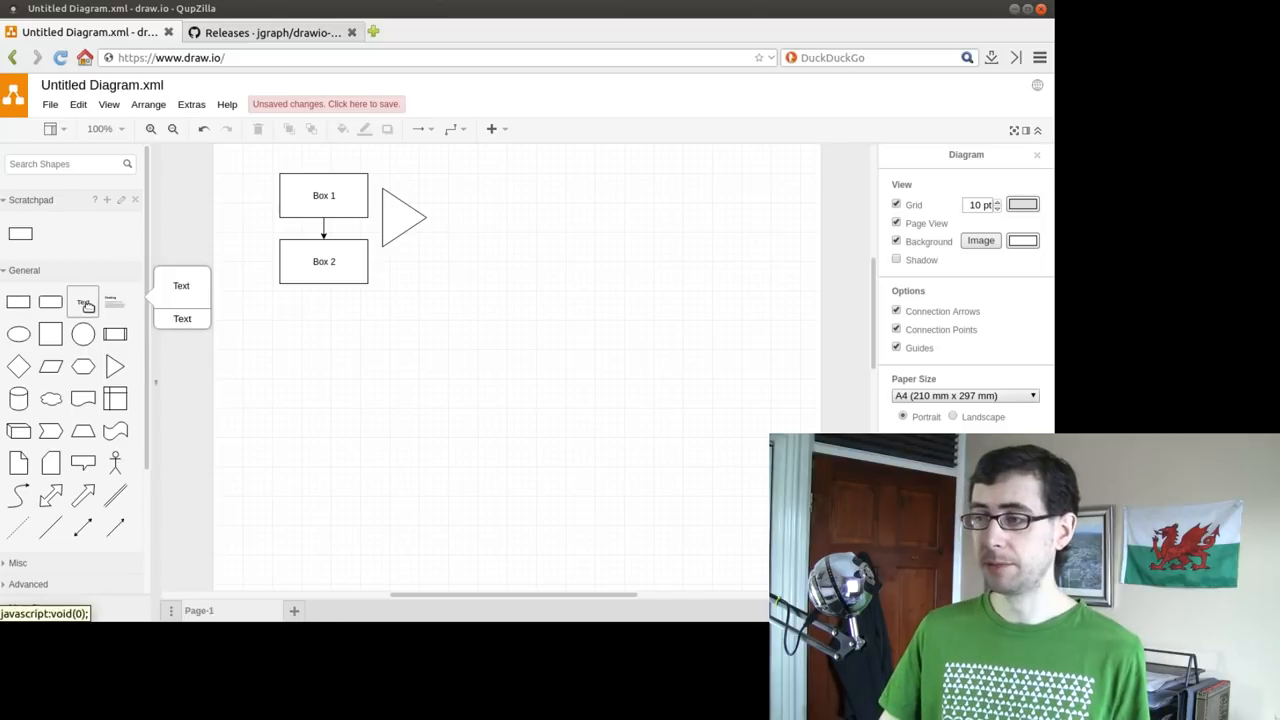
Step: Select Box 1 to move it to the lower right of Box 2 and tilt it
{"action": "left_click", "coordinate": [324, 196]}
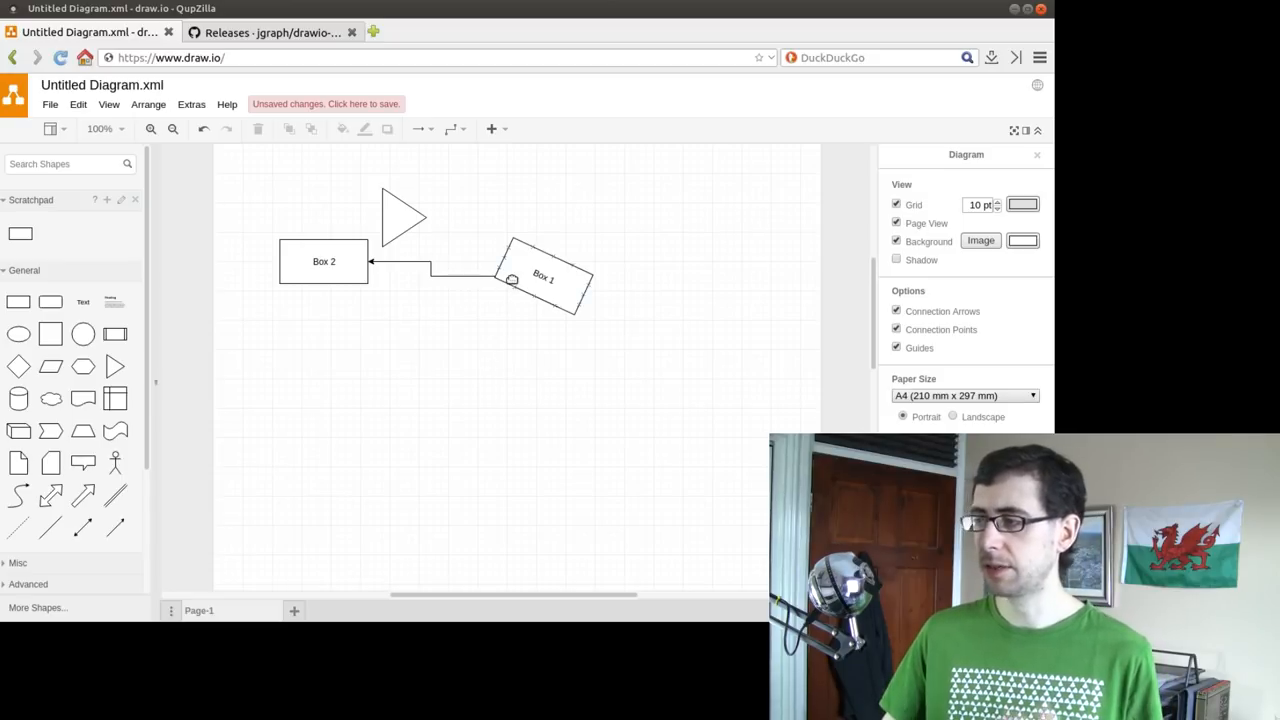
Step: Reposition the tilted Box 1 beneath Box 2
{"action": "left_click_drag", "start_coordinate": [544, 278], "coordinate": [456, 374]}
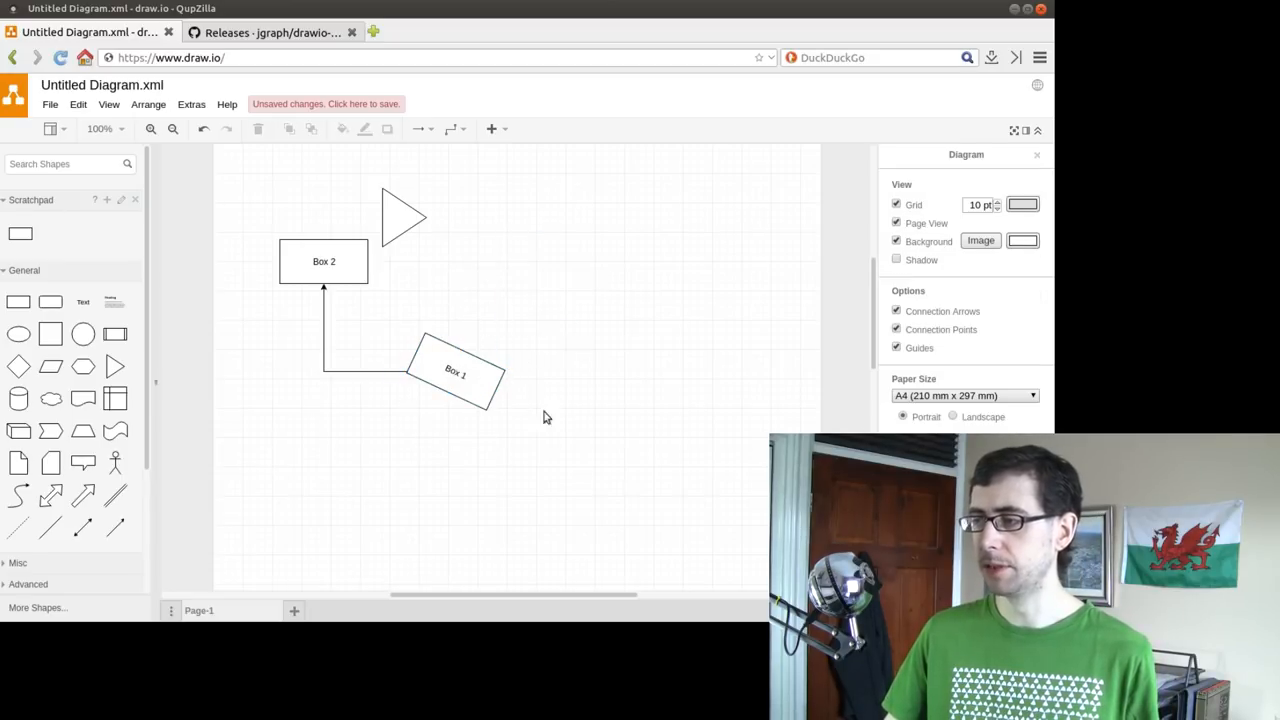
{"action": "left_click_drag", "start_coordinate": [456, 370], "coordinate": [404, 336]}
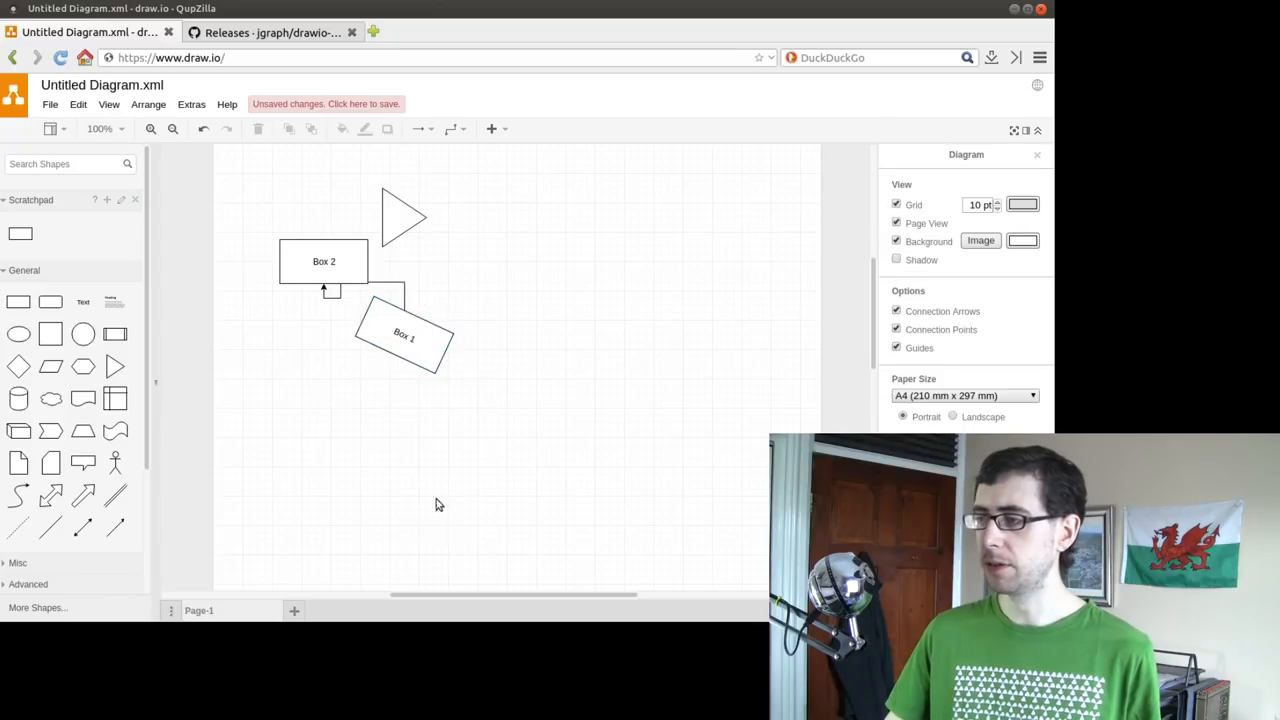
{"action": "left_click_drag", "start_coordinate": [404, 332], "coordinate": [360, 384]}
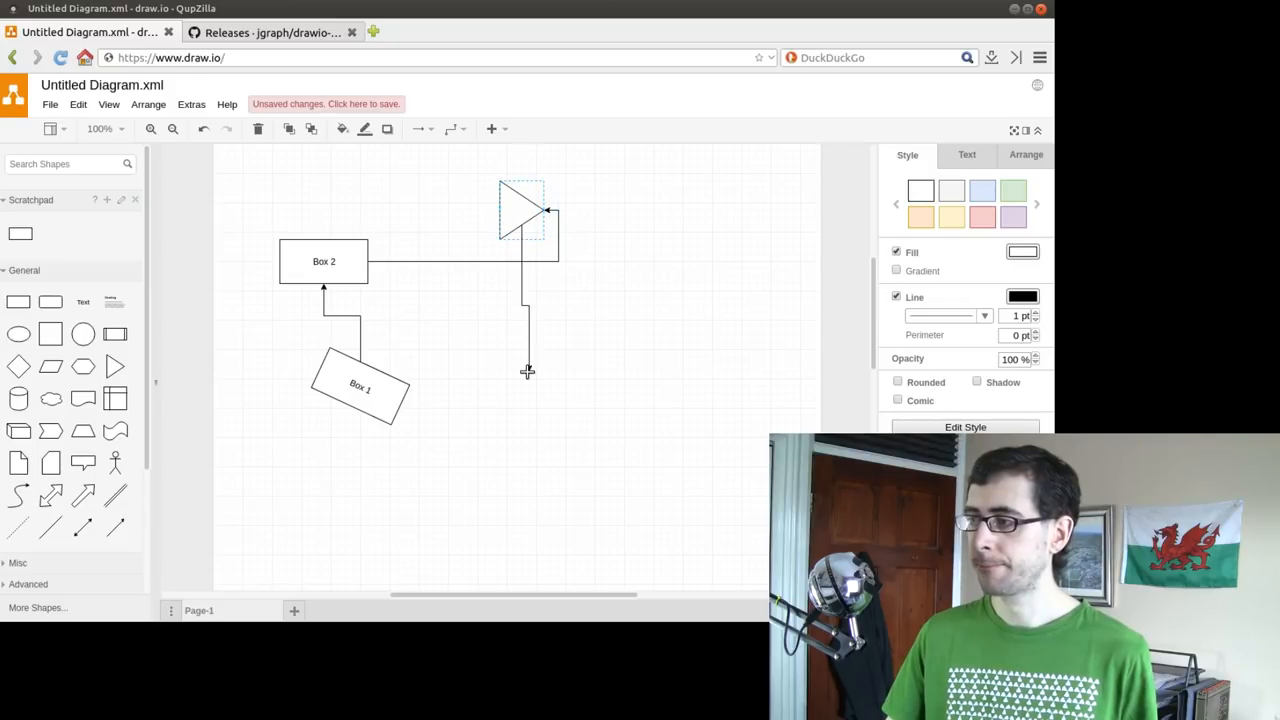
Step: Connect Box 2 to the triangle and remove the stray line hanging below it
{"action": "left_click", "coordinate": [524, 370]}
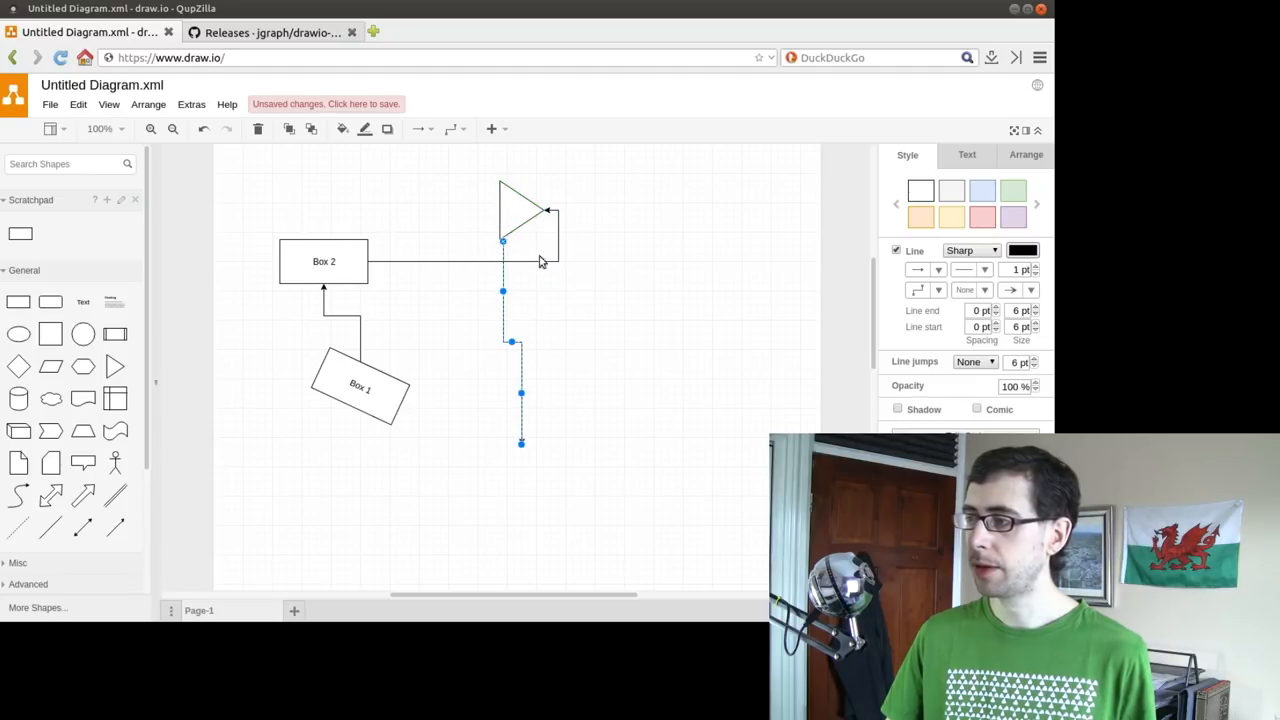
{"action": "left_click", "coordinate": [560, 298]}
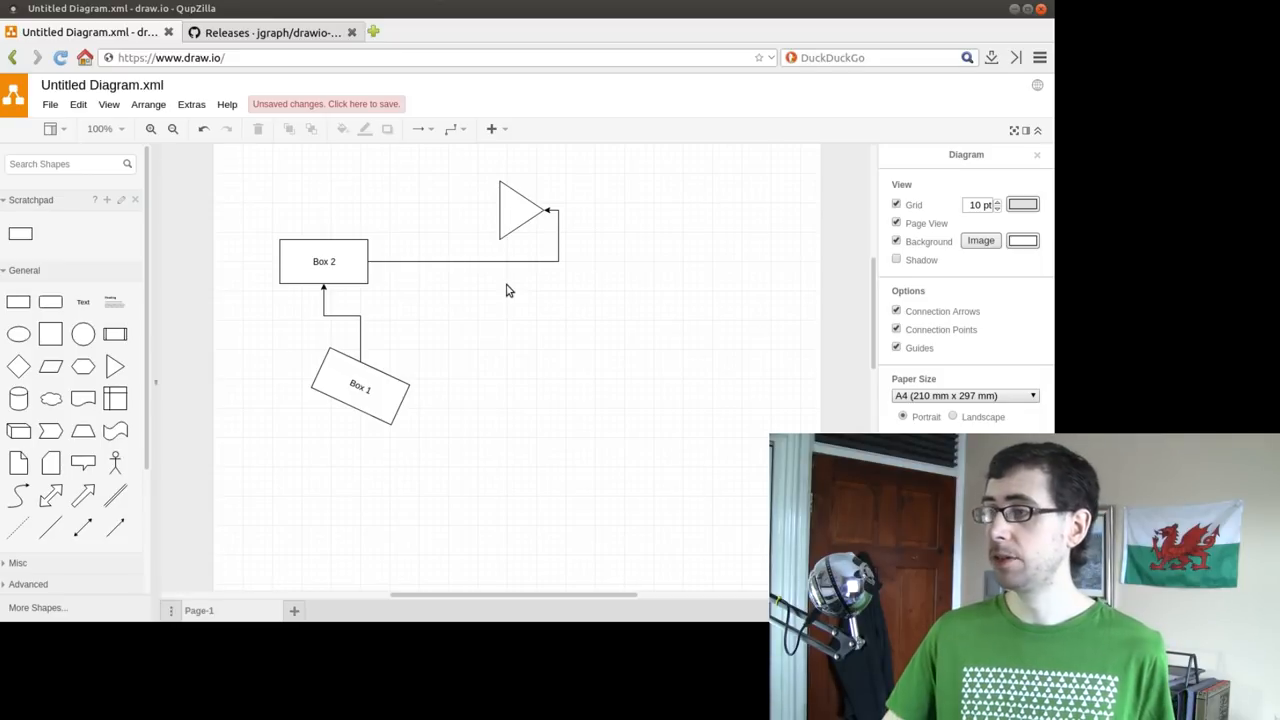
{"action": "left_click", "coordinate": [48, 104]}
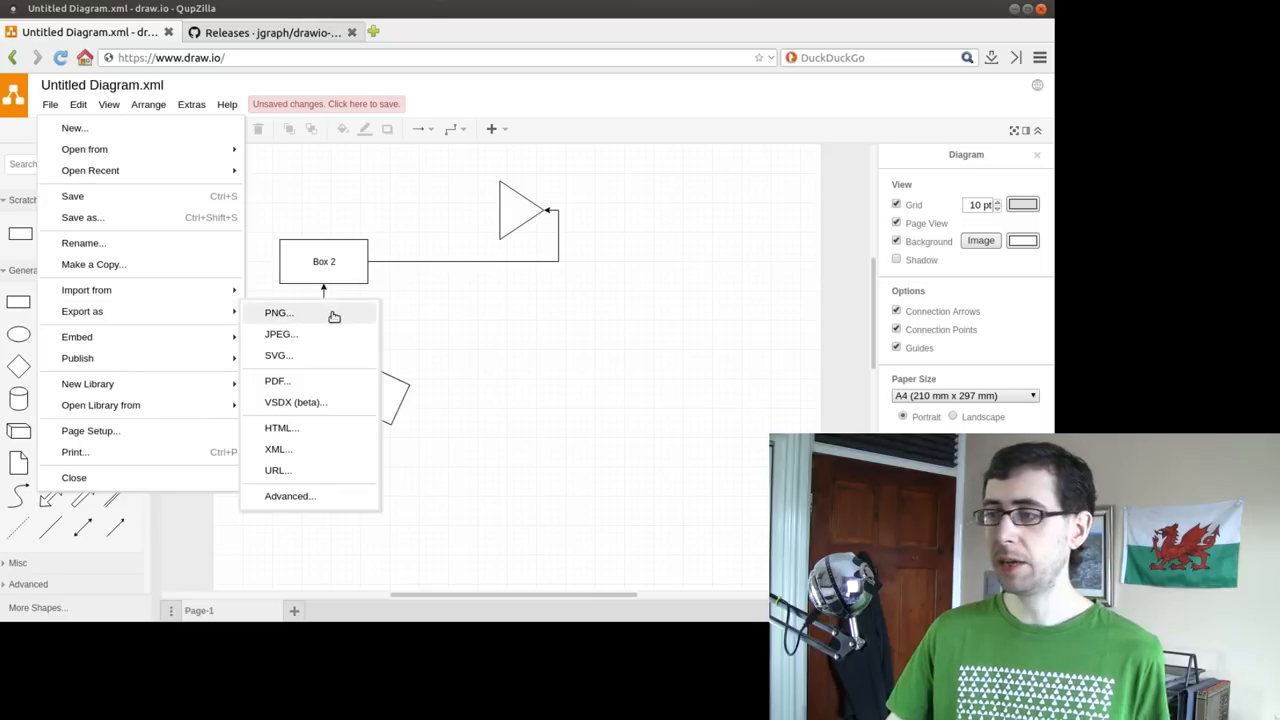
{"action": "mouse_move", "coordinate": [322, 388]}
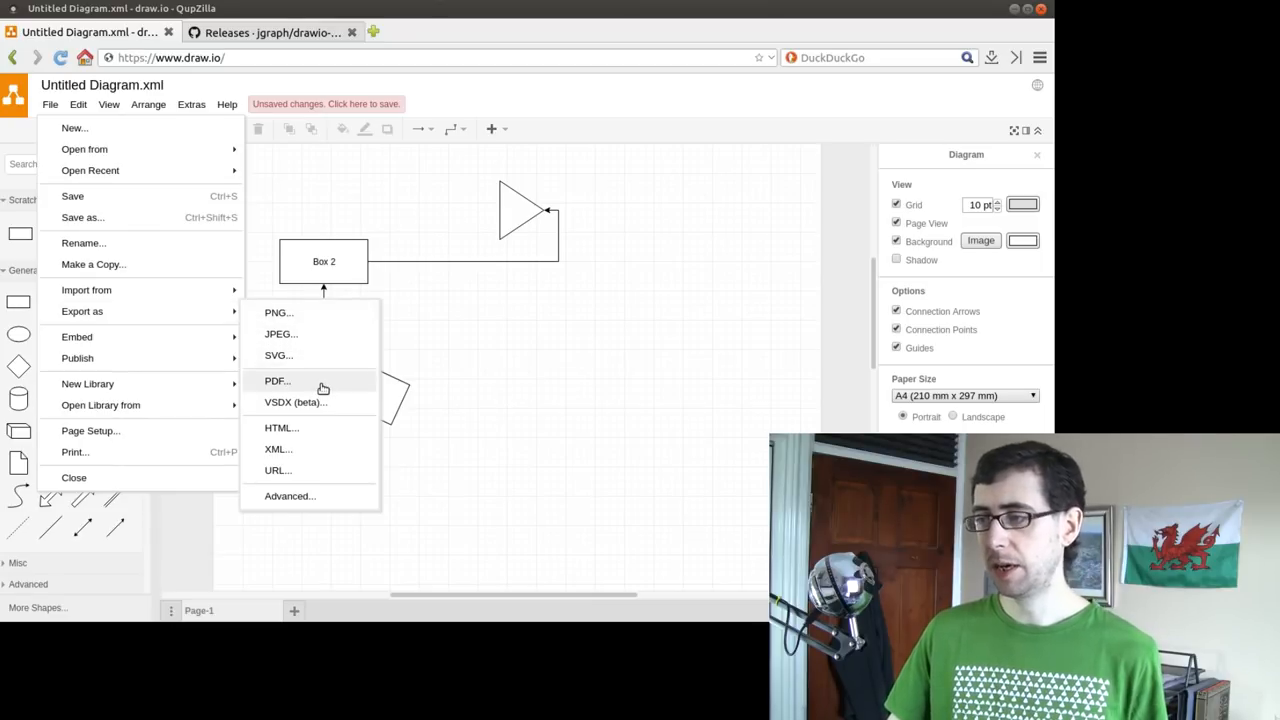
{"action": "mouse_move", "coordinate": [324, 432]}
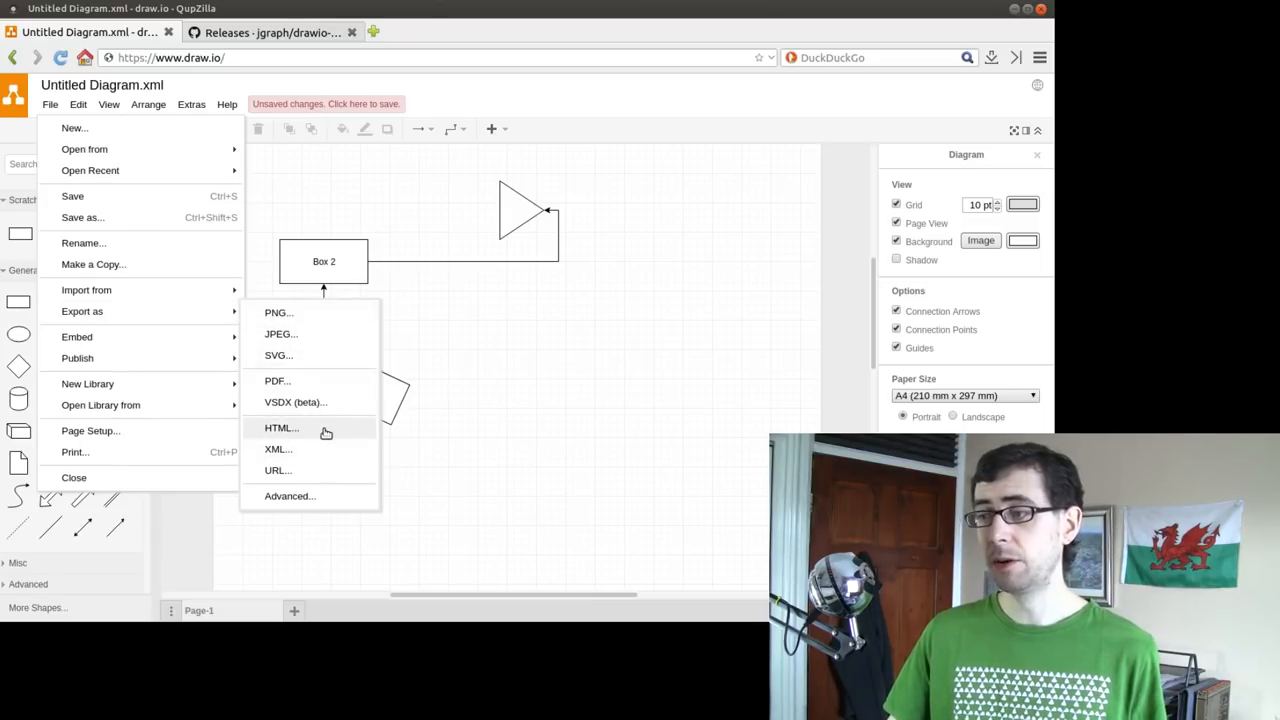
{"action": "mouse_move", "coordinate": [492, 342]}
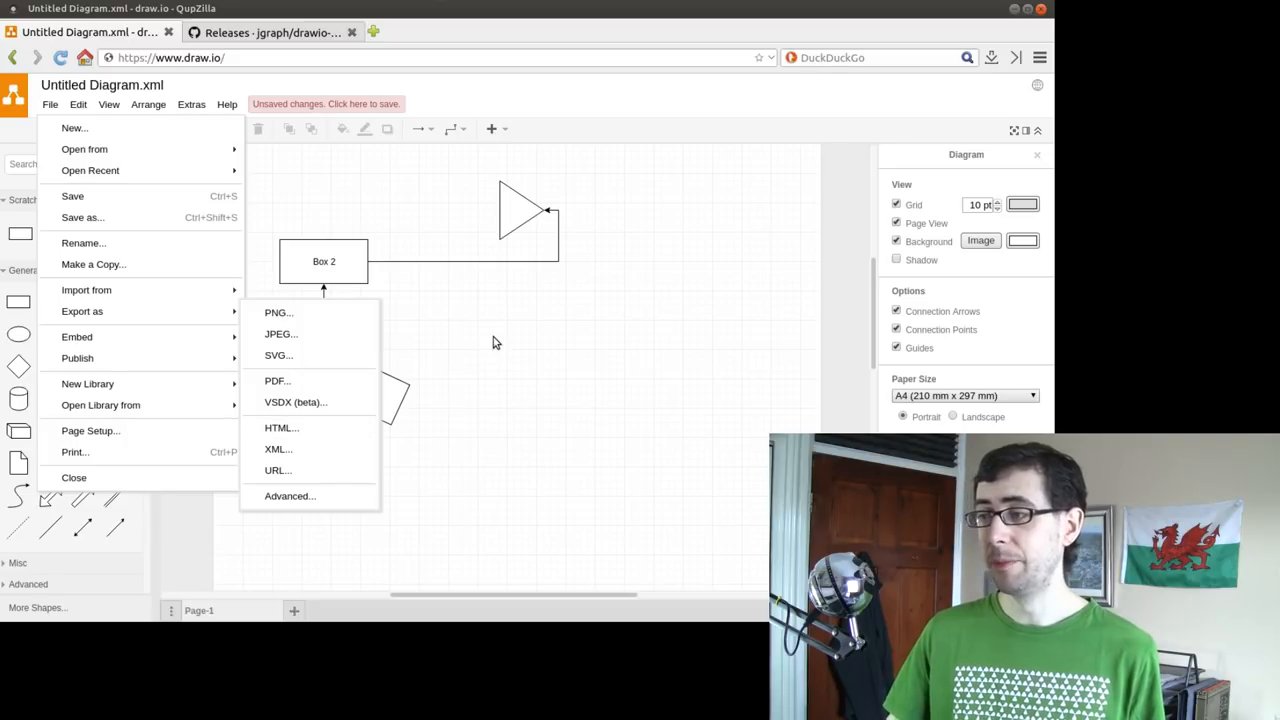
{"action": "left_click", "coordinate": [492, 342]}
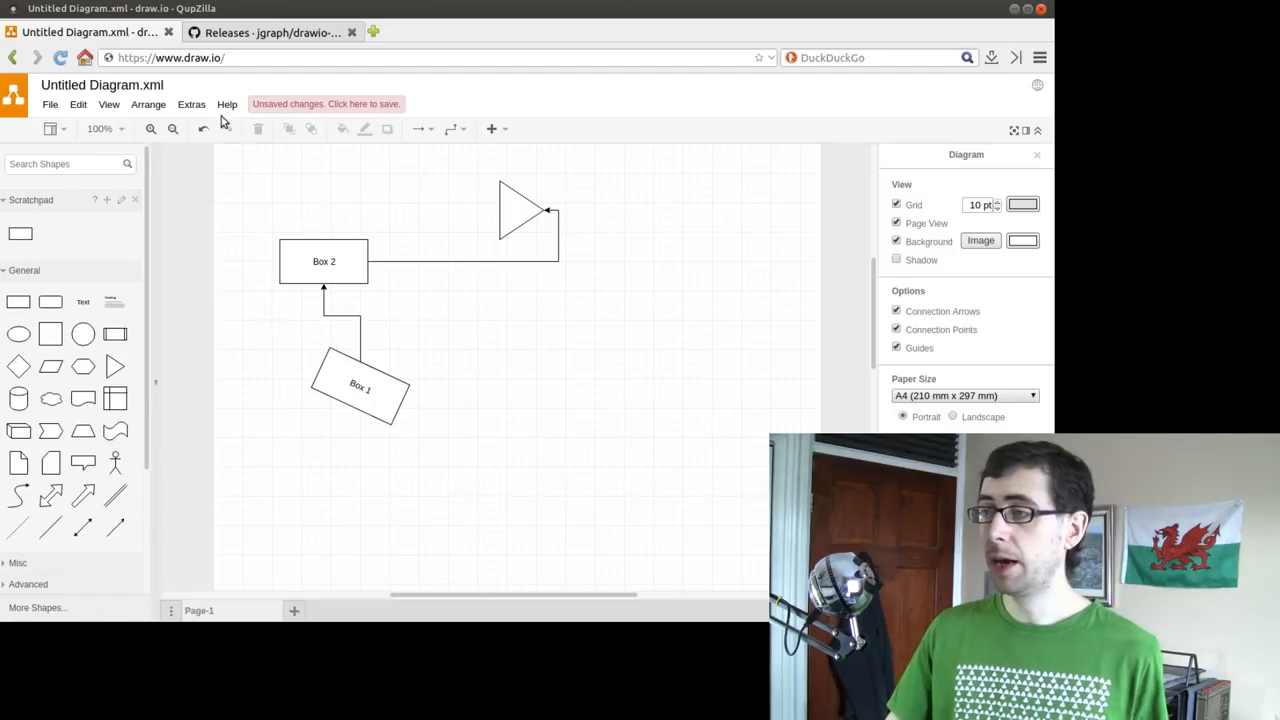
{"action": "mouse_move", "coordinate": [304, 244]}
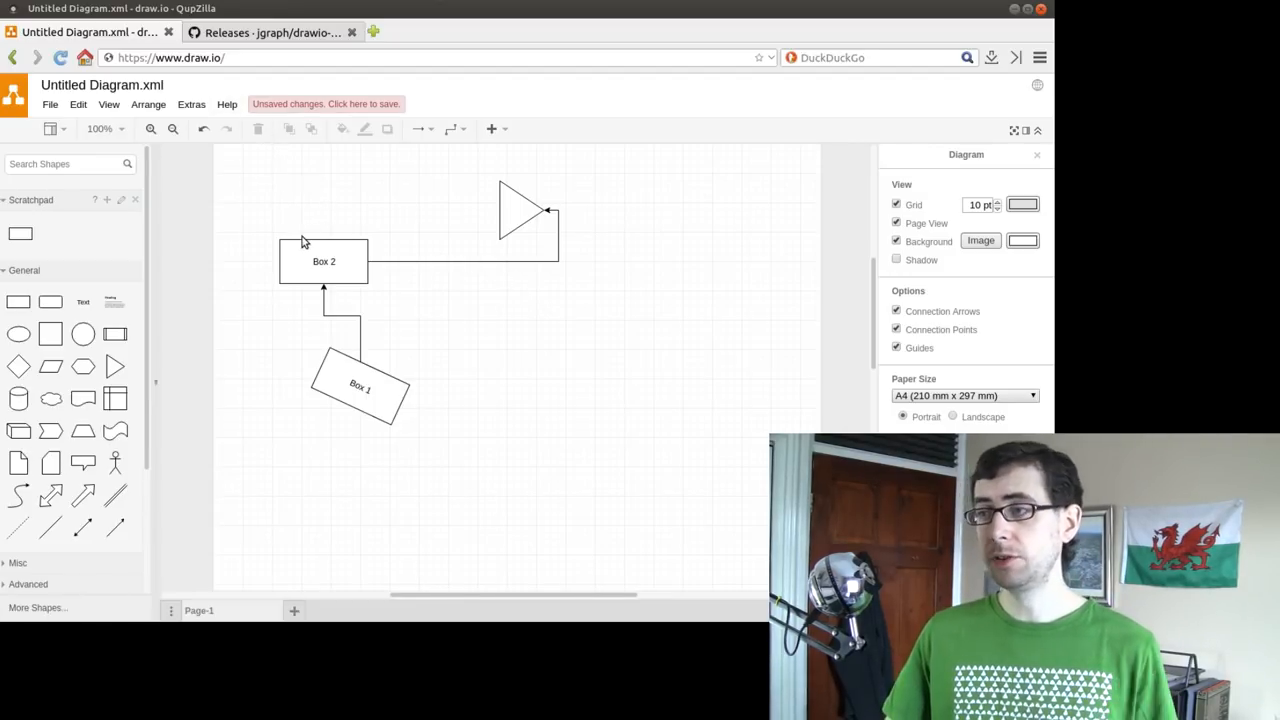
{"action": "left_click", "coordinate": [270, 32]}
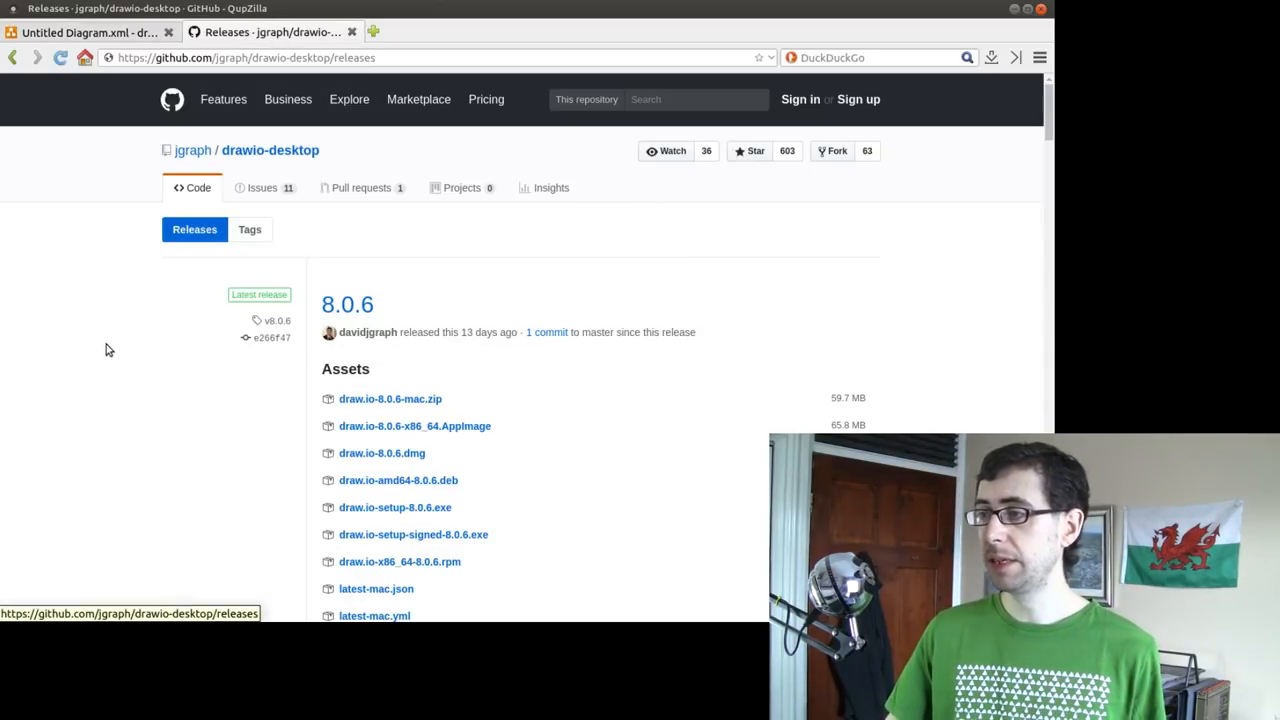
{"action": "mouse_move", "coordinate": [128, 374]}
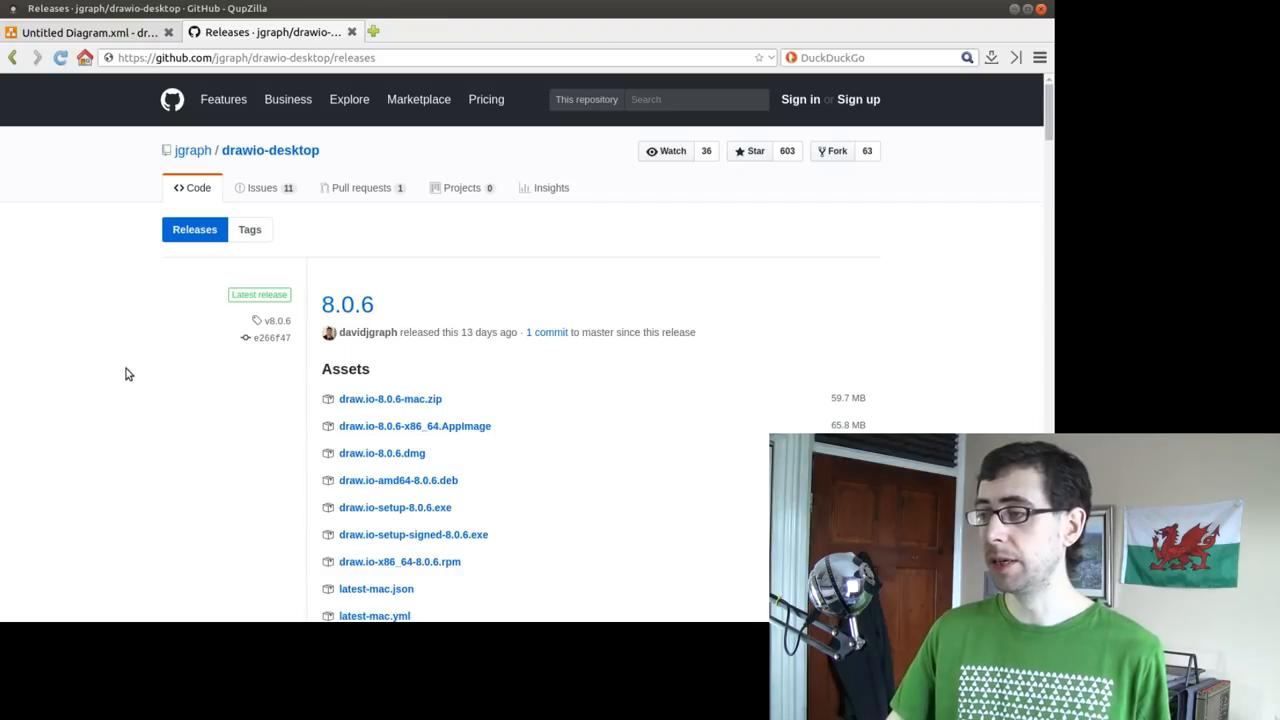
{"action": "mouse_move", "coordinate": [304, 454]}
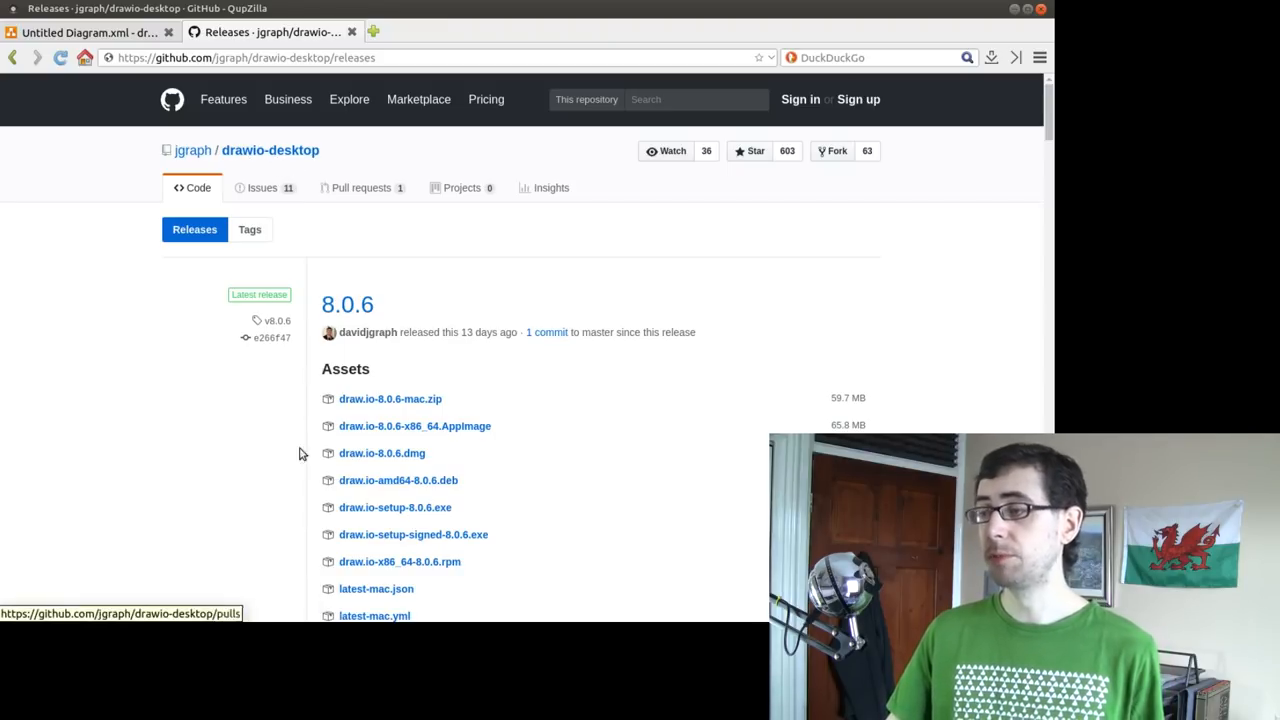
{"action": "mouse_move", "coordinate": [240, 512]}
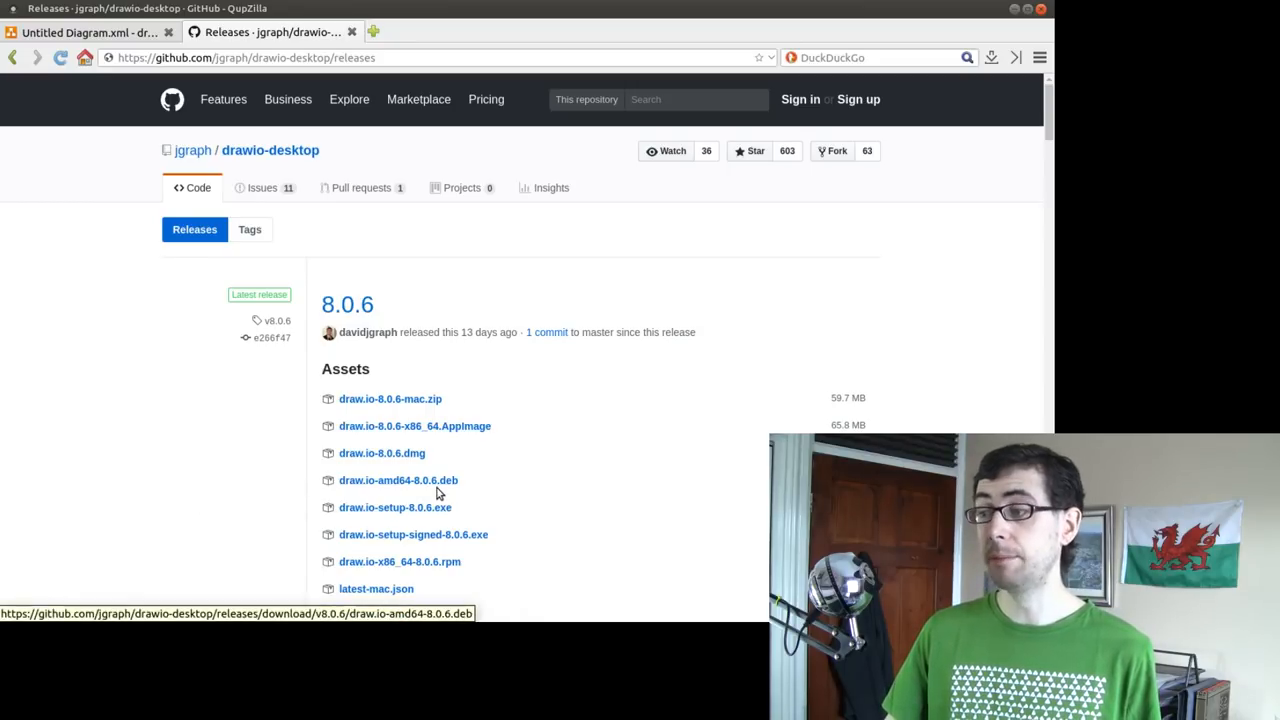
{"action": "mouse_move", "coordinate": [1004, 408]}
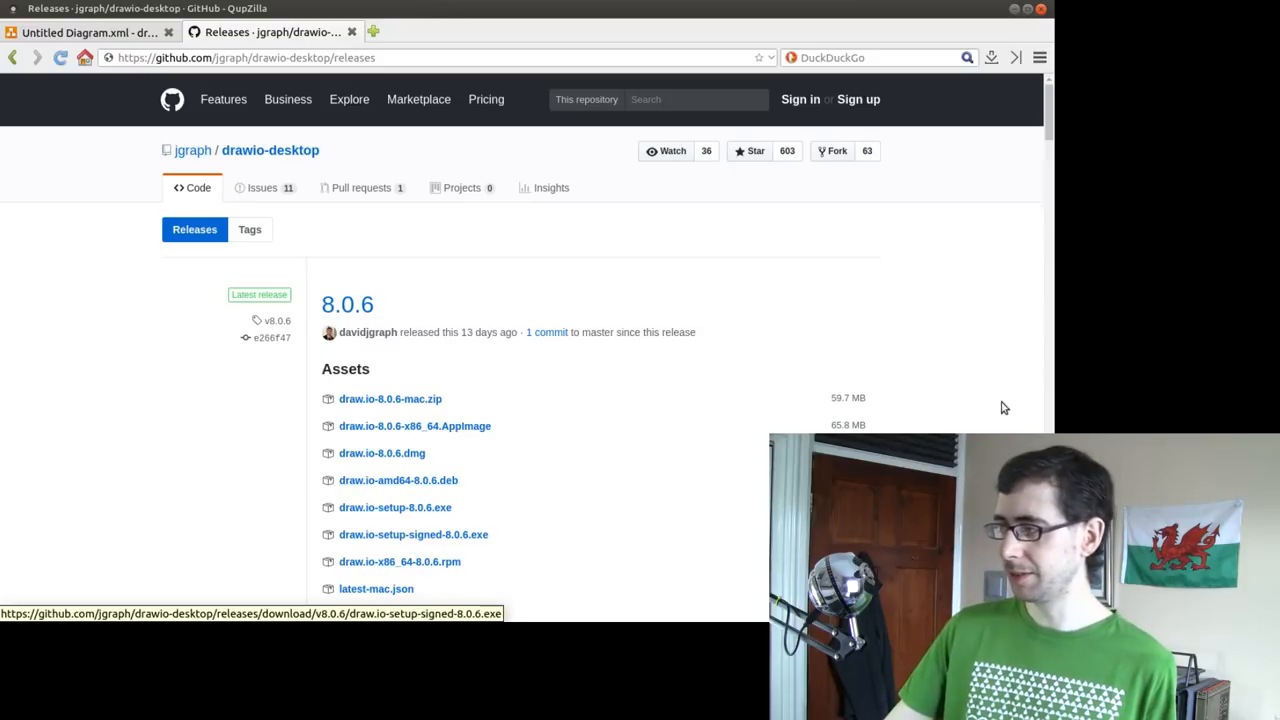
{"action": "scroll", "scroll_direction": "down", "scroll_amount": 3}
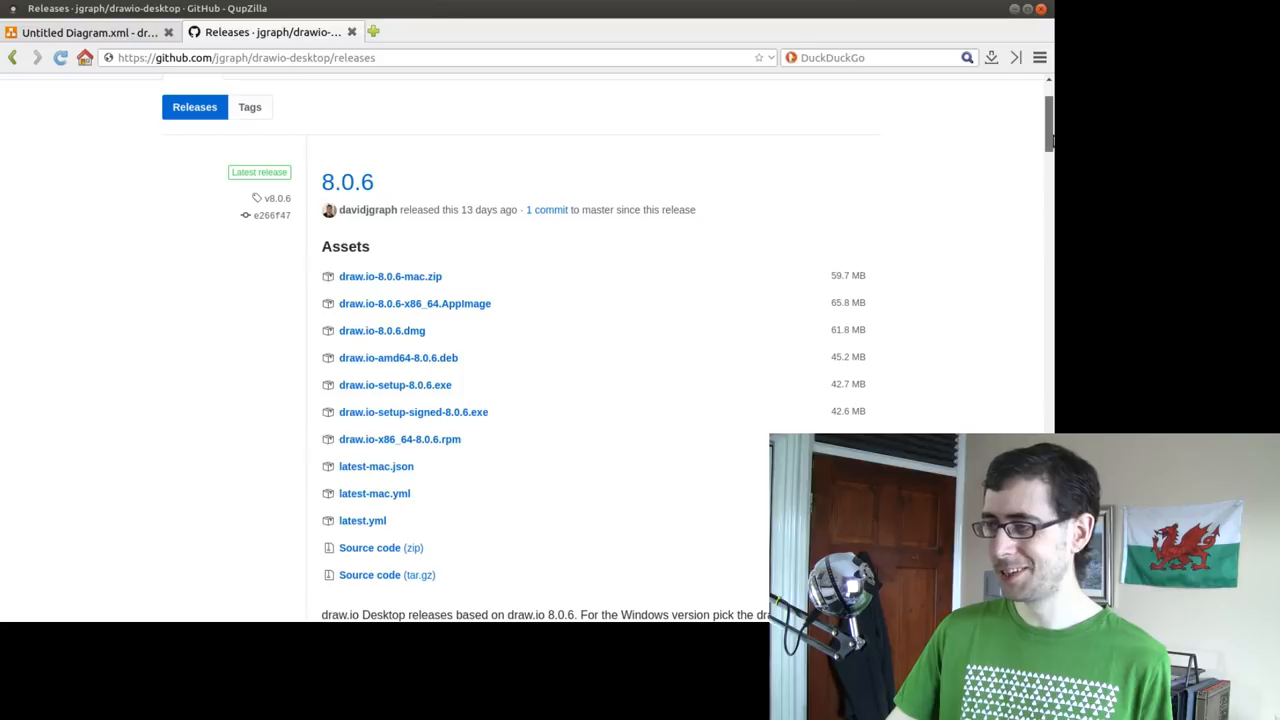
{"action": "scroll", "scroll_direction": "down", "scroll_amount": 3}
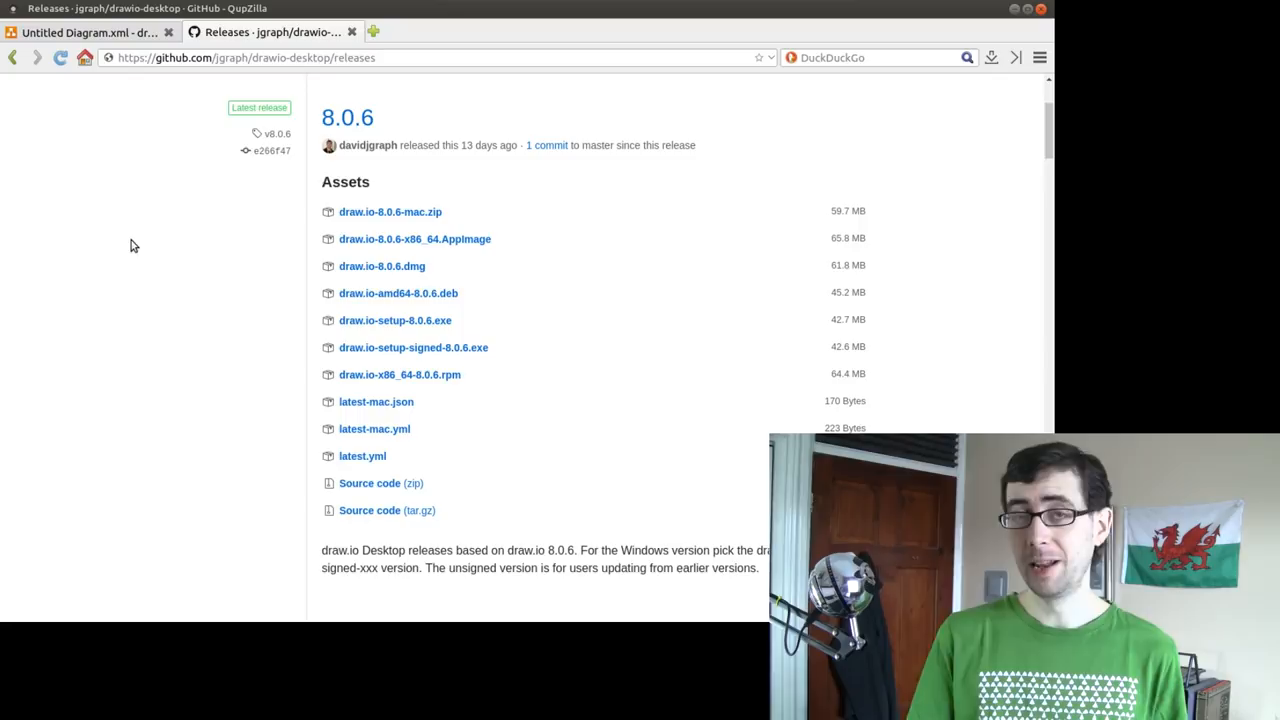
{"action": "mouse_move", "coordinate": [396, 320]}
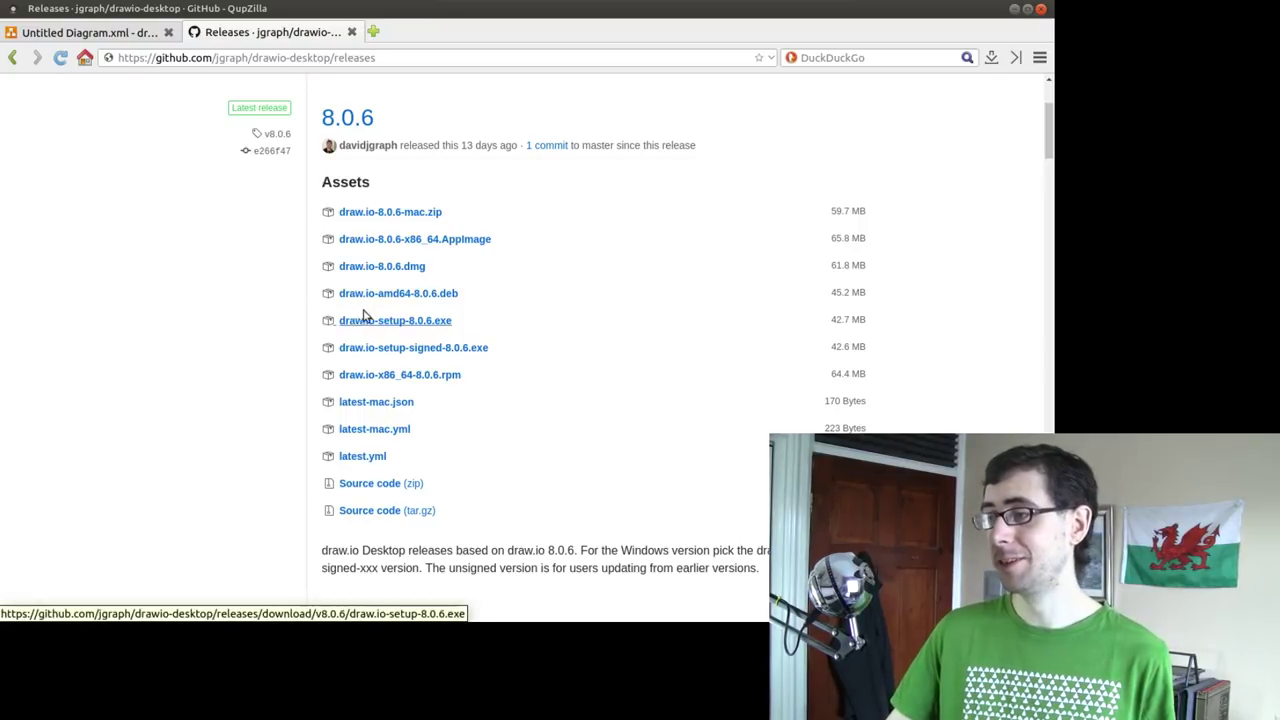
{"action": "mouse_move", "coordinate": [184, 318]}
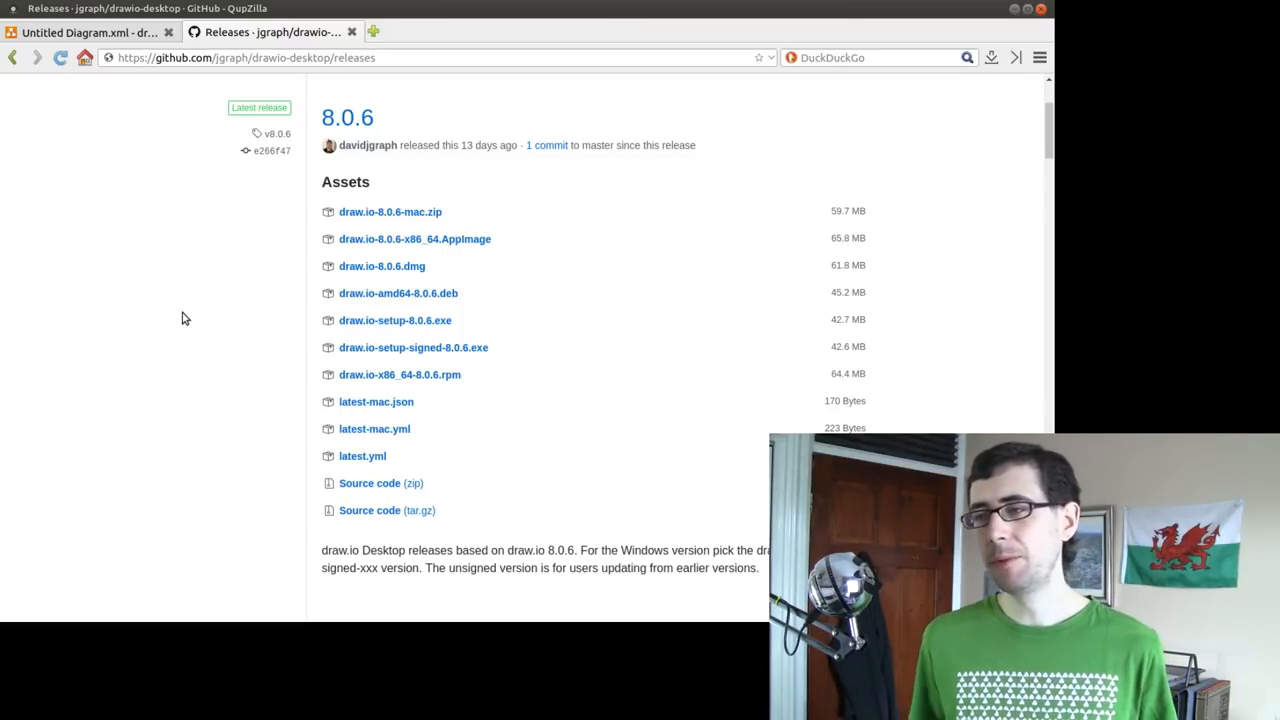
{"action": "left_click", "coordinate": [90, 32]}
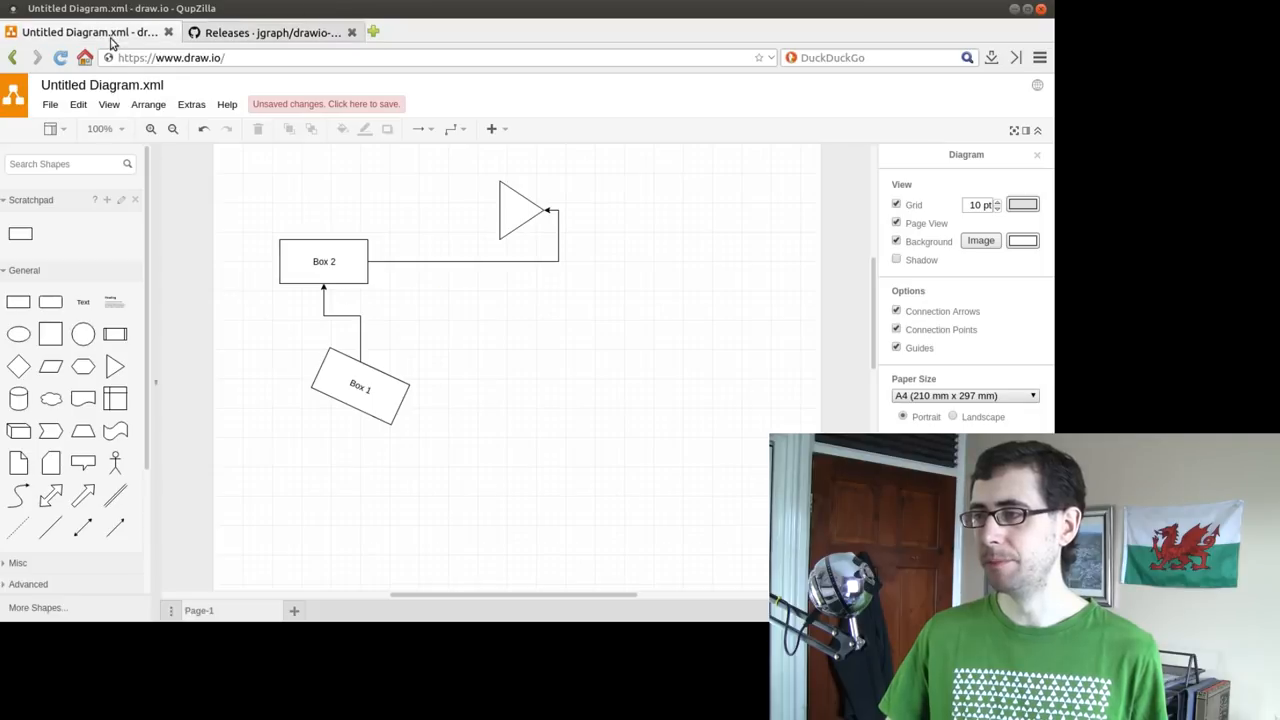